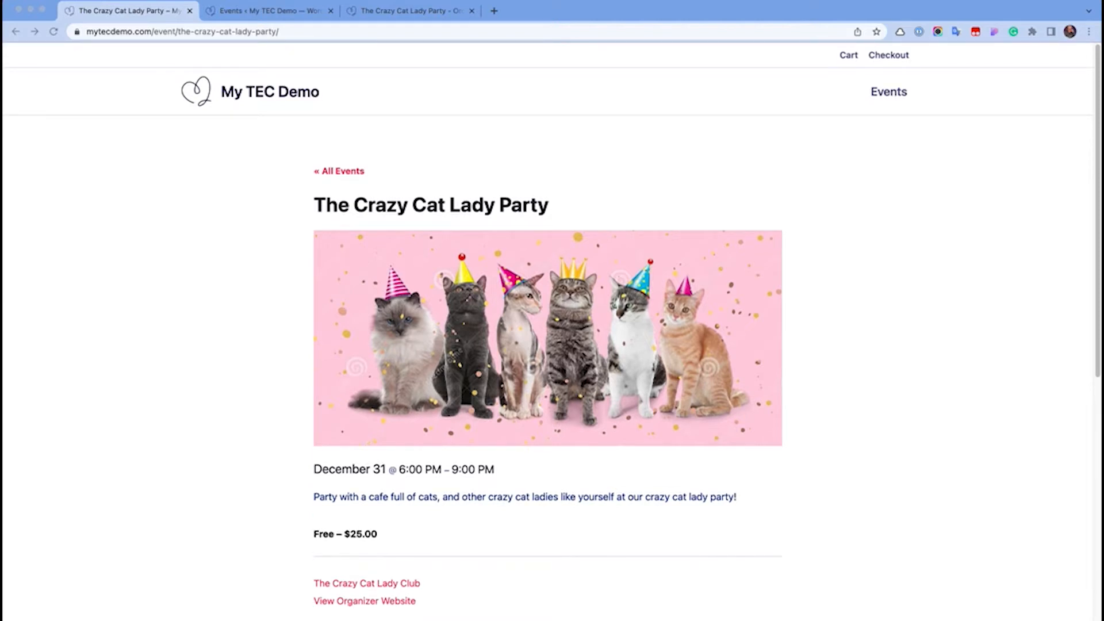
Add one Crazy Cat Lady Party ticket to the cart and proceed to checkout
scroll(down, 3)
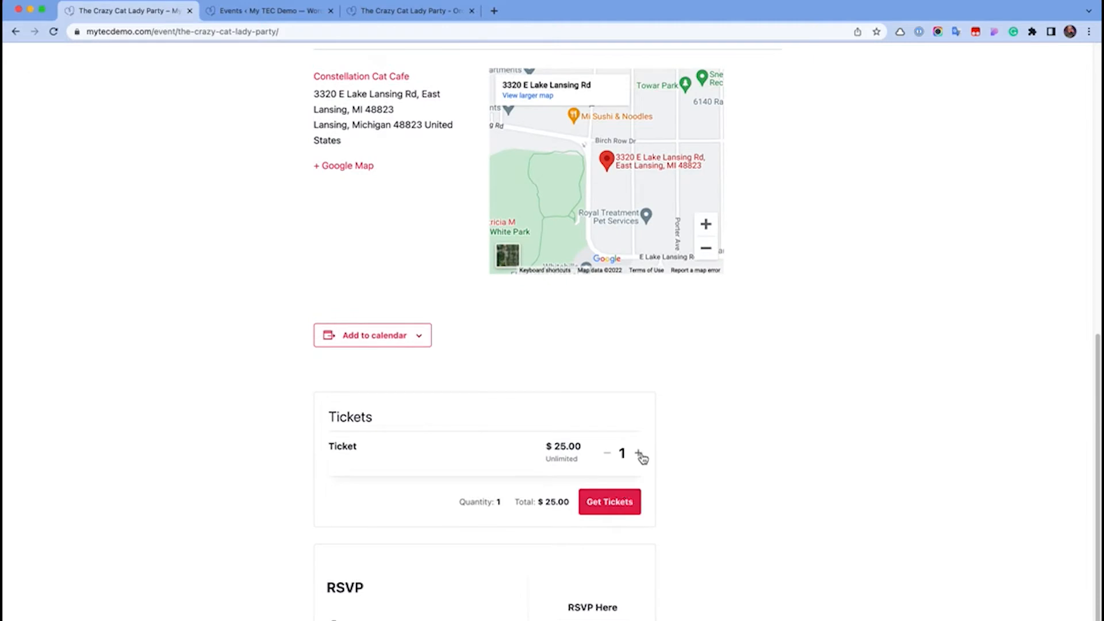
click(608, 501)
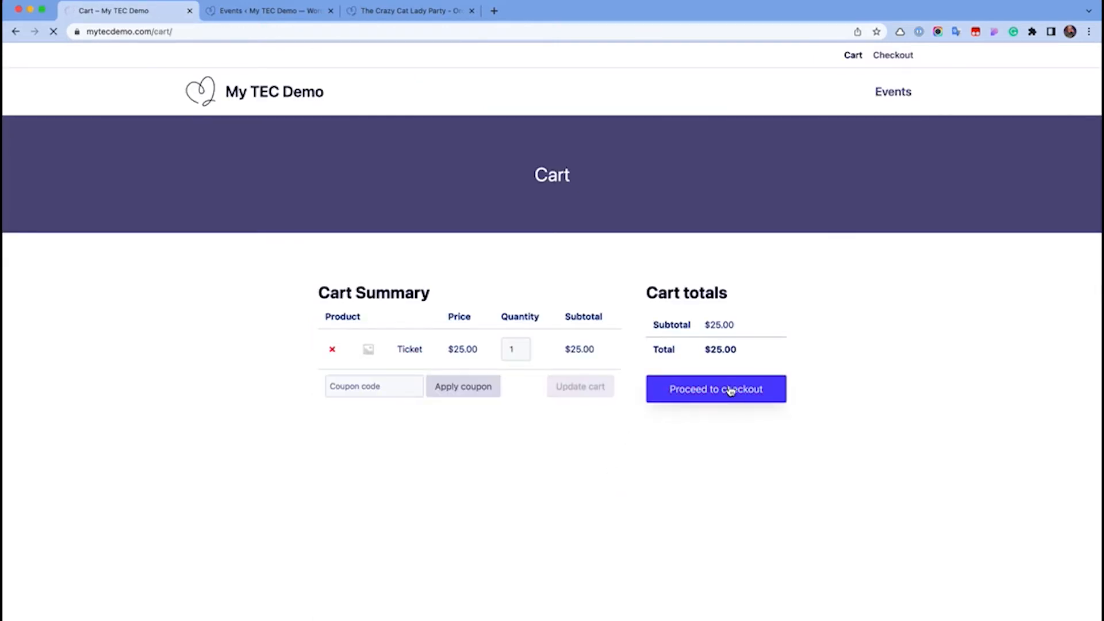
click(714, 388)
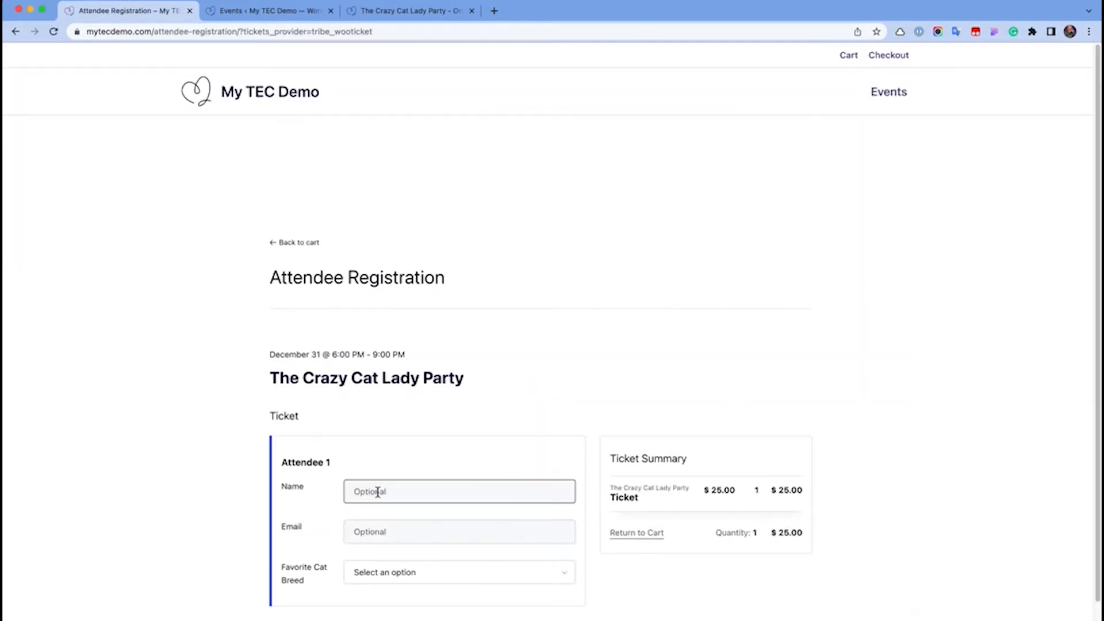
Fill the attendee registration with the name Erica and place the order
text(Erica)
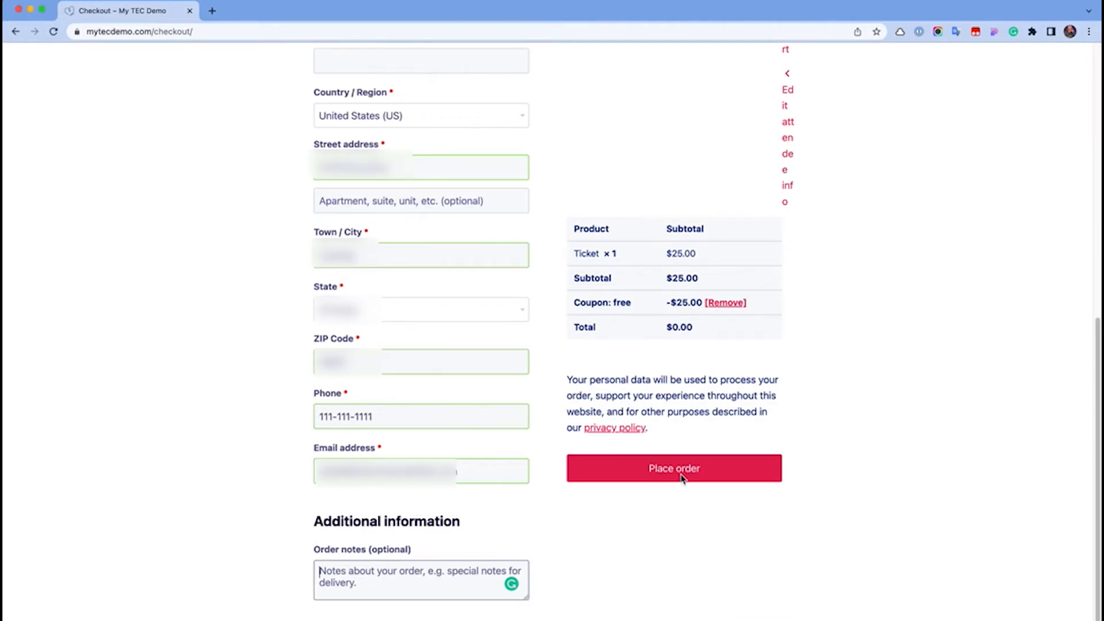
click(673, 468)
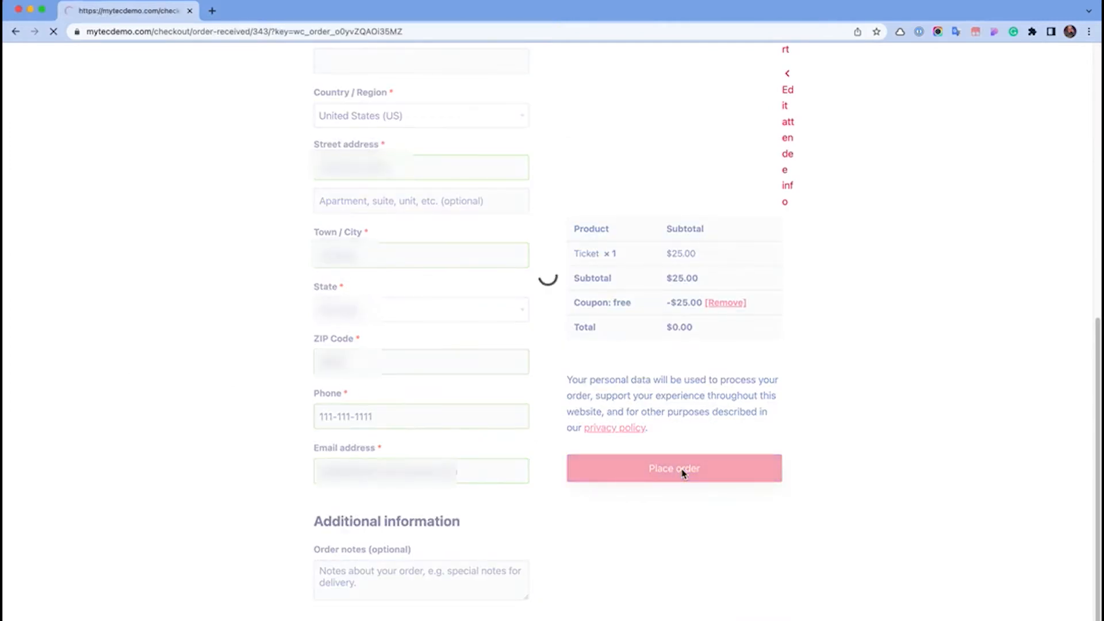
click(672, 468)
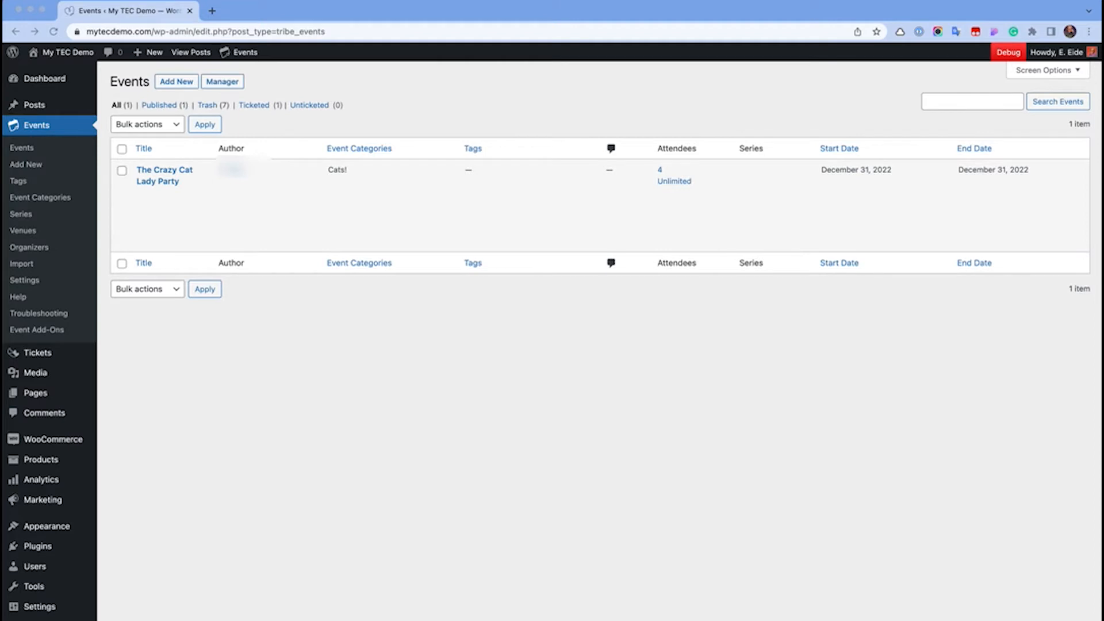
mouse_move(68, 280)
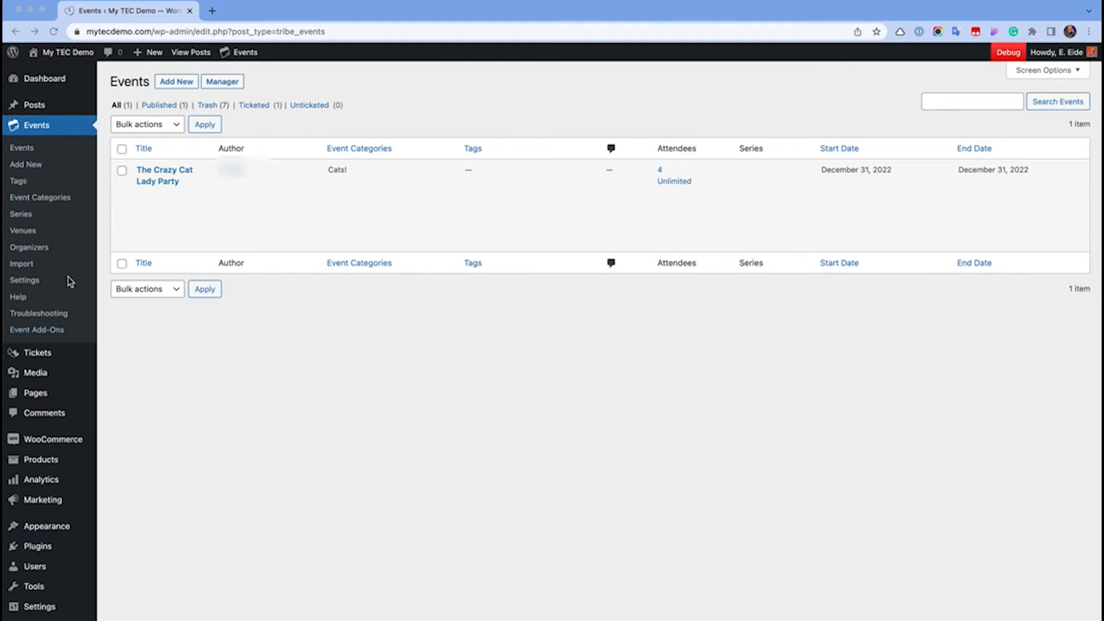
mouse_move(165, 175)
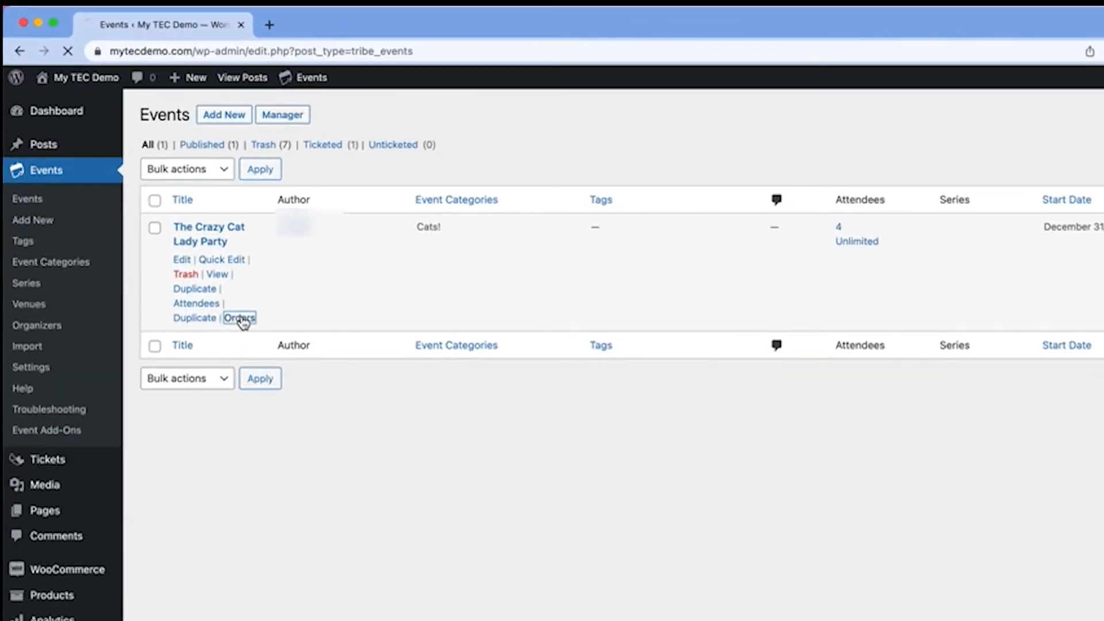
Set order #343 for The Crazy Cat Lady Party to Completed and update it
click(239, 317)
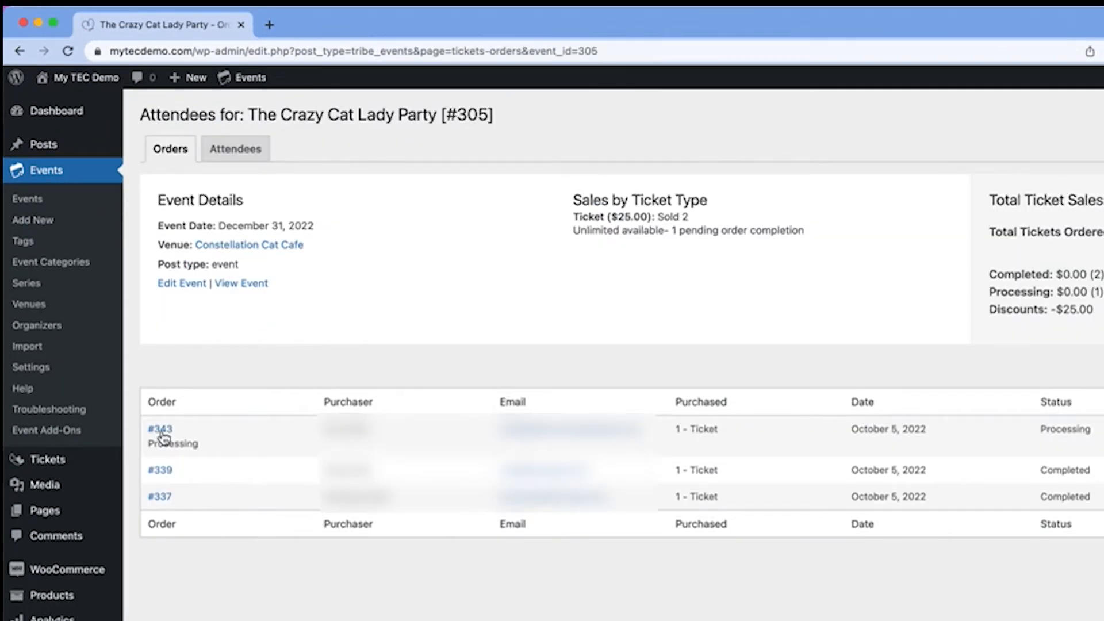
click(158, 428)
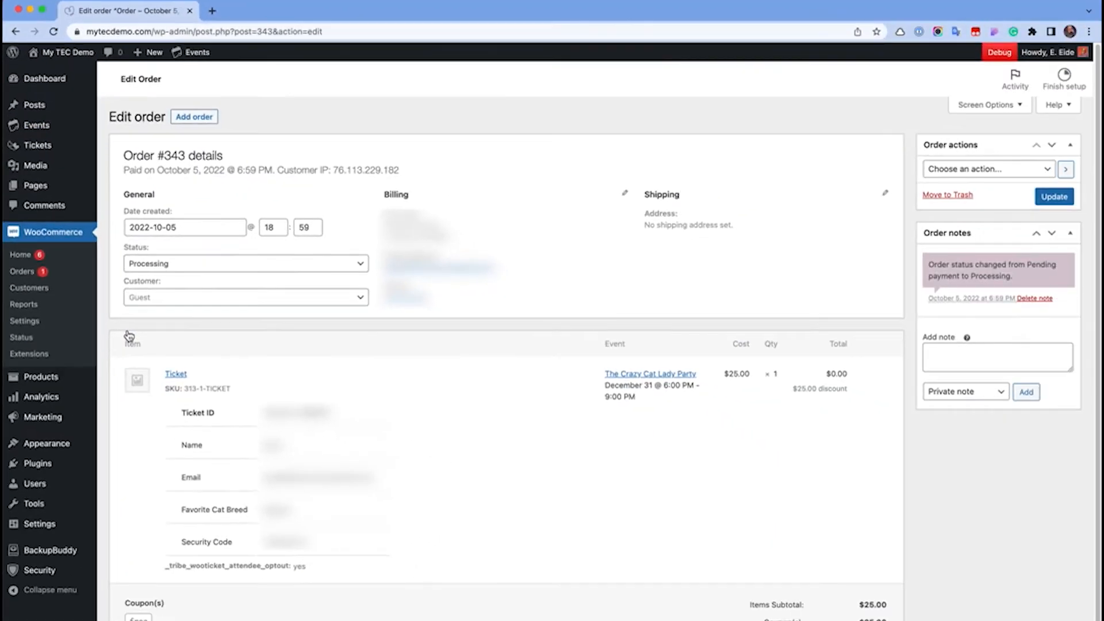
click(243, 263)
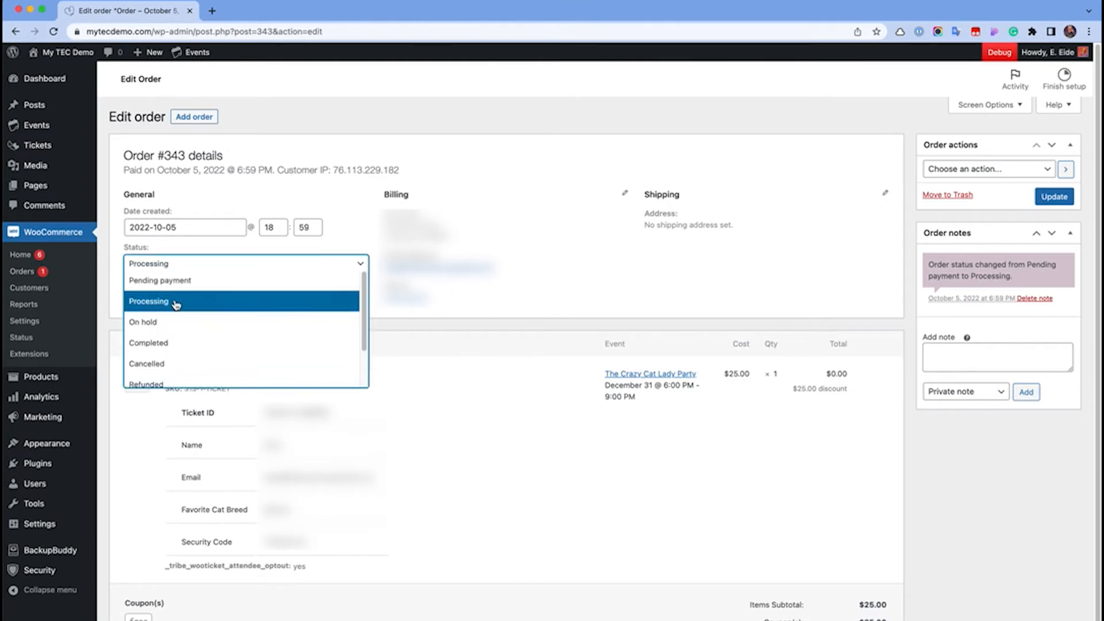
click(148, 343)
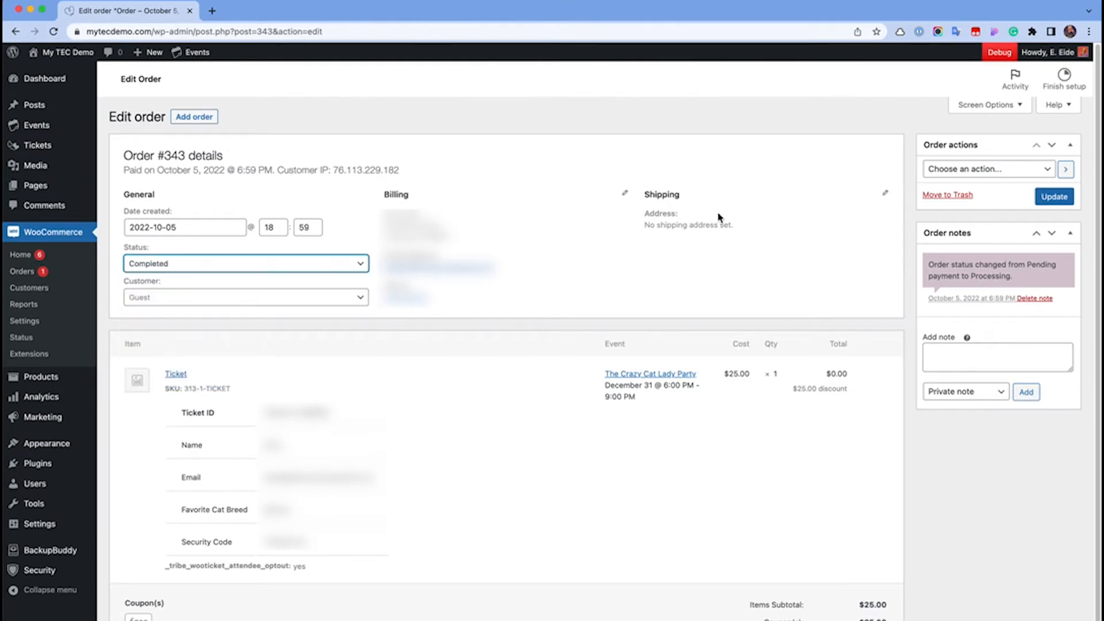
click(1055, 196)
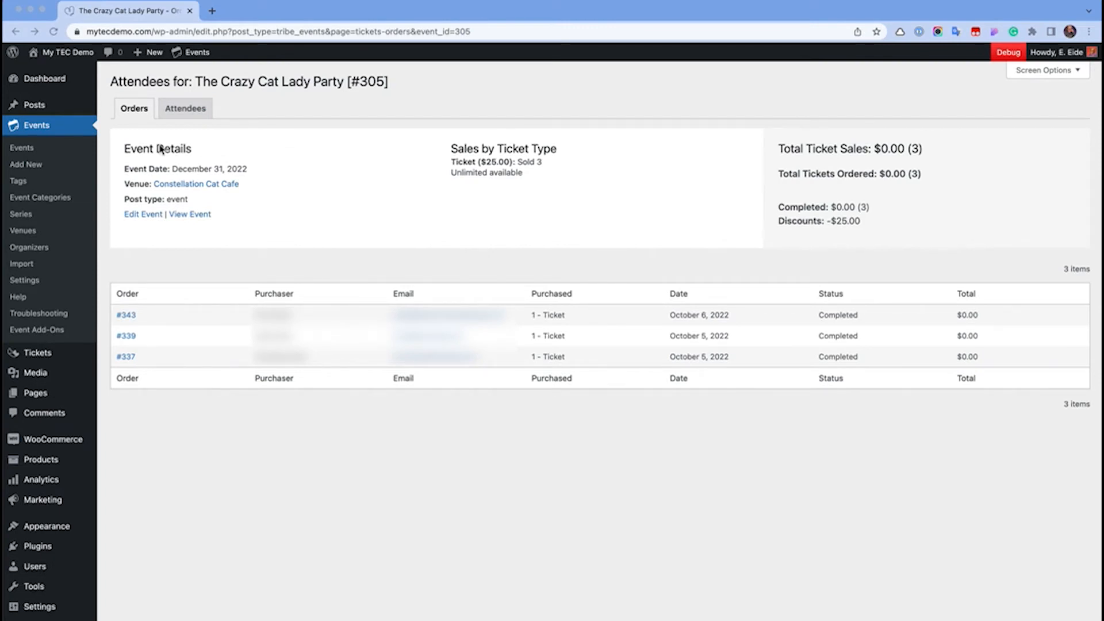
Show the attendee list and reveal ticket #344's details with Favorite Cat Breed Sphynx
click(185, 108)
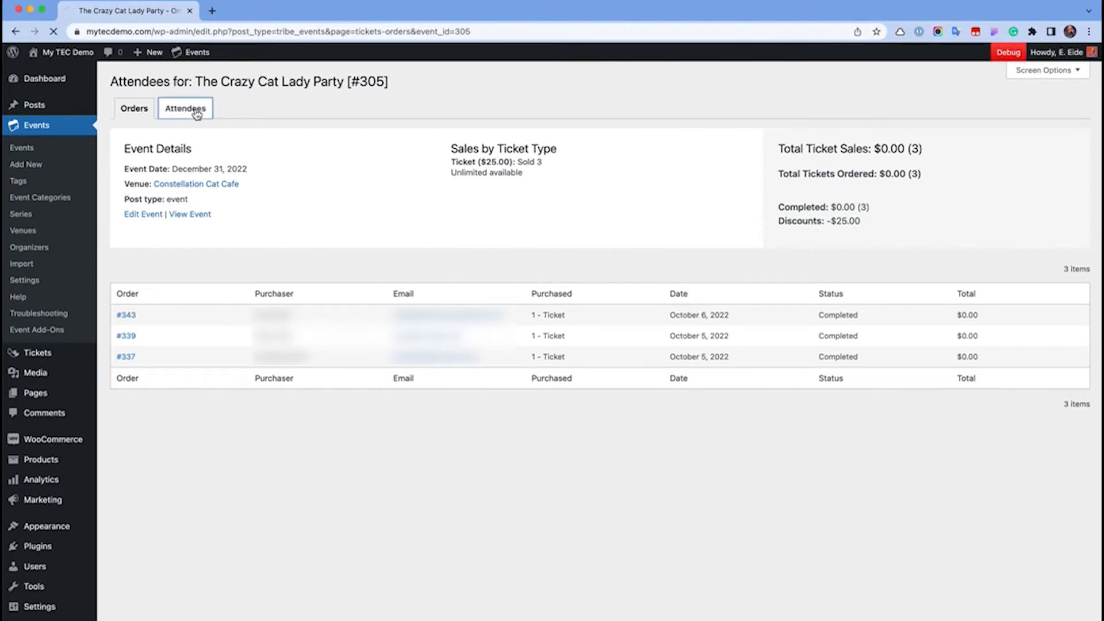
click(185, 108)
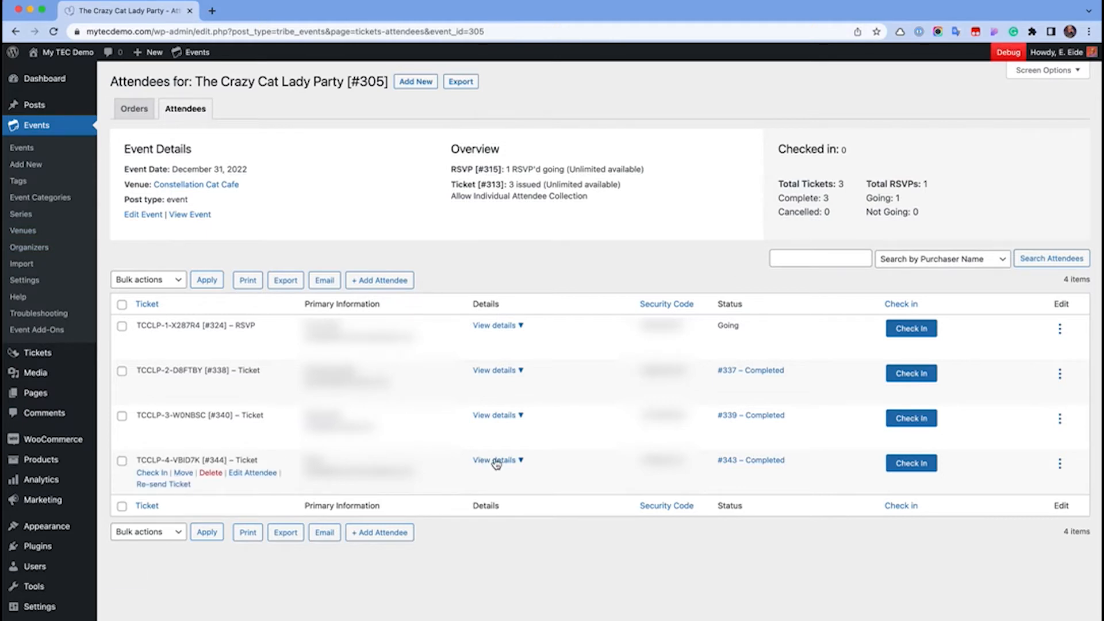
click(494, 460)
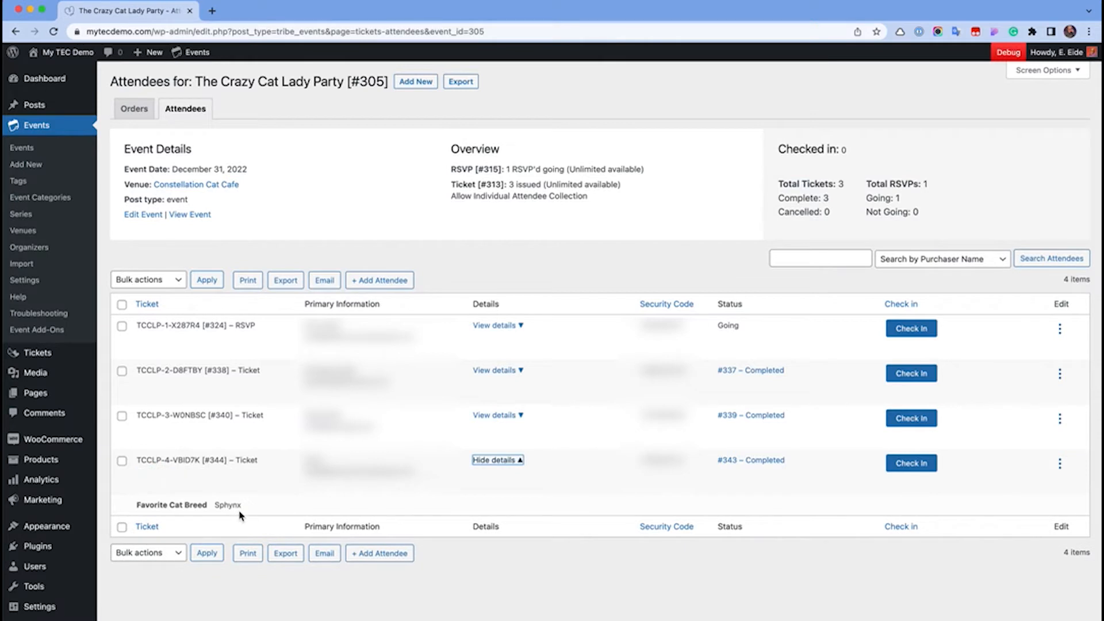
click(497, 460)
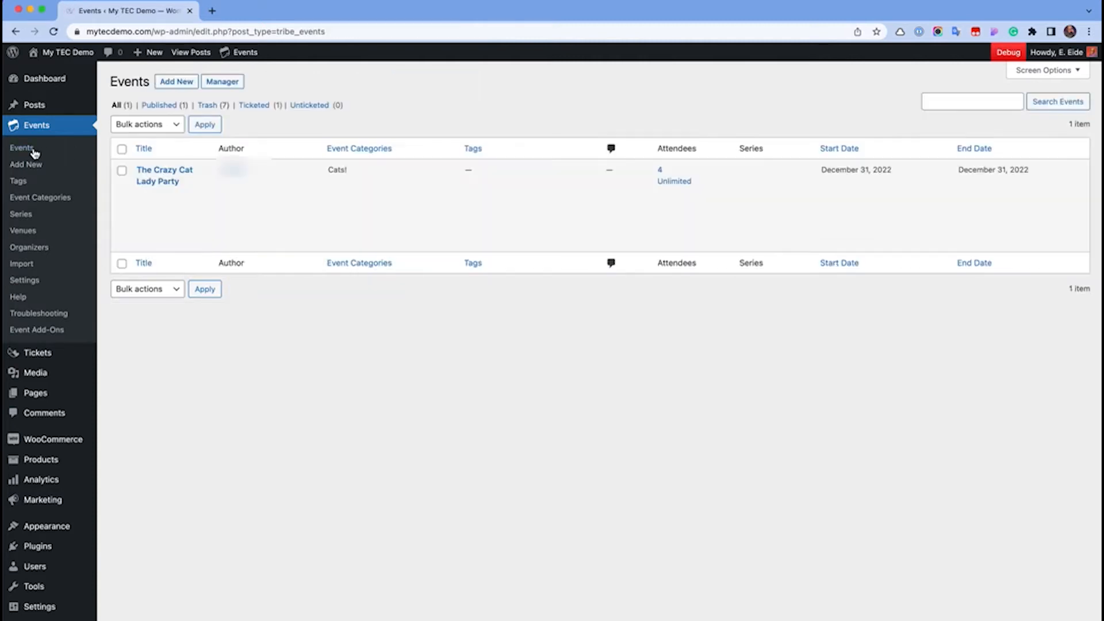
mouse_move(164, 174)
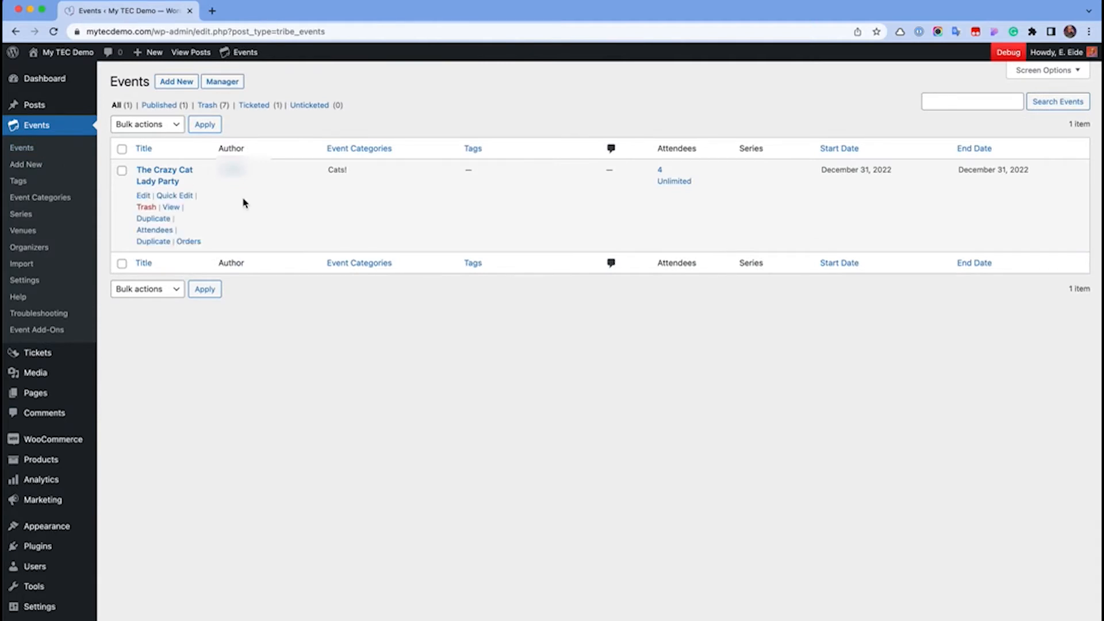
mouse_move(160, 235)
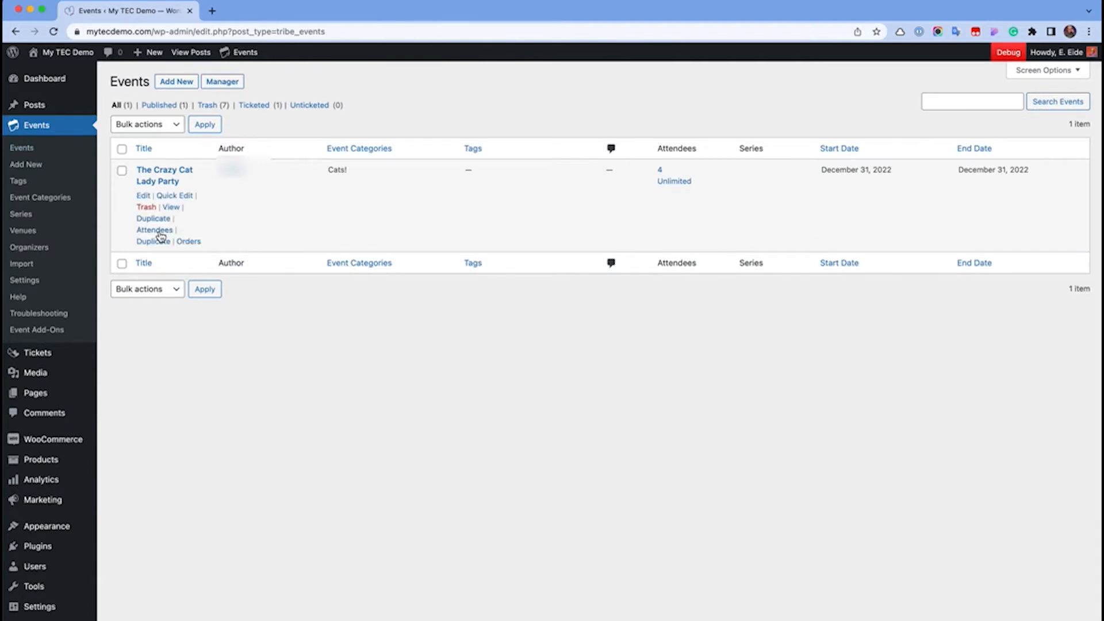
From The Crazy Cat Lady Party editor, bring up the event's public page
click(154, 230)
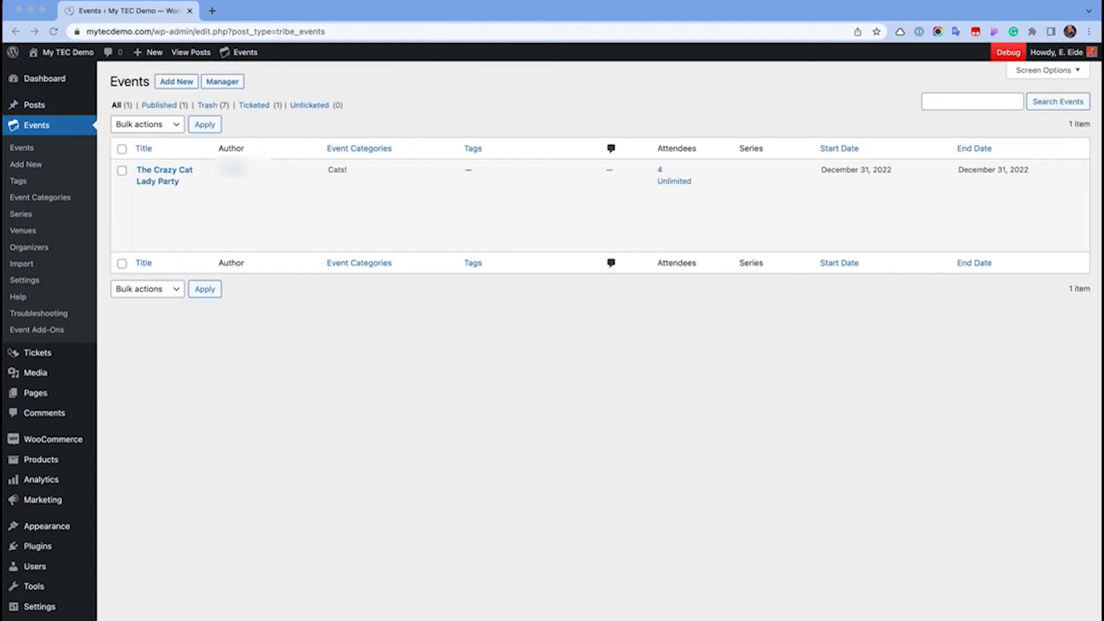
mouse_move(136, 193)
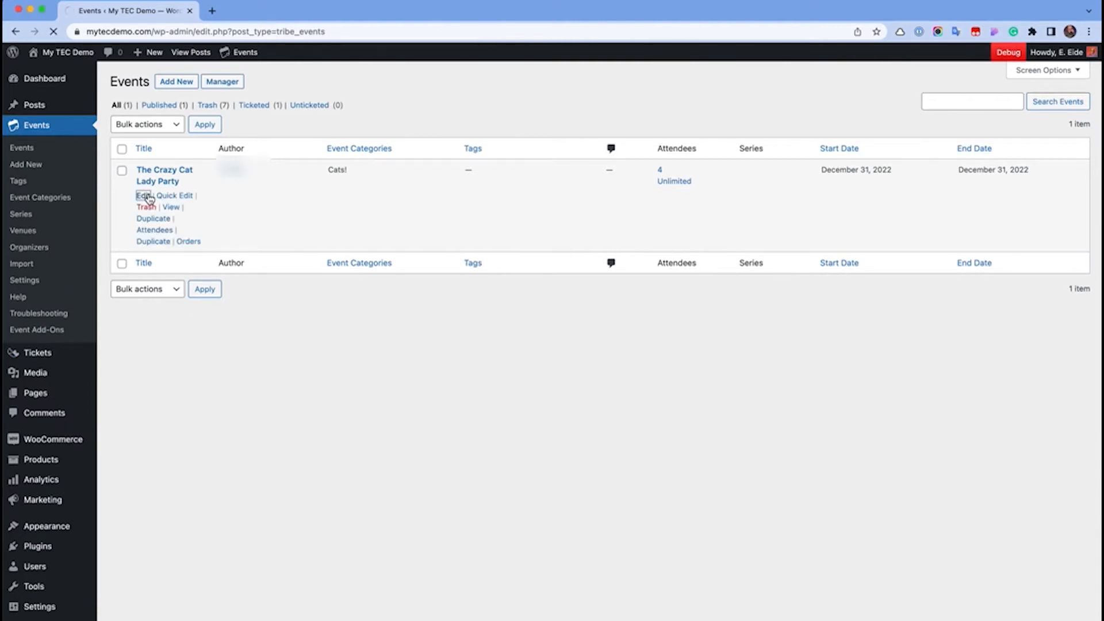
click(140, 196)
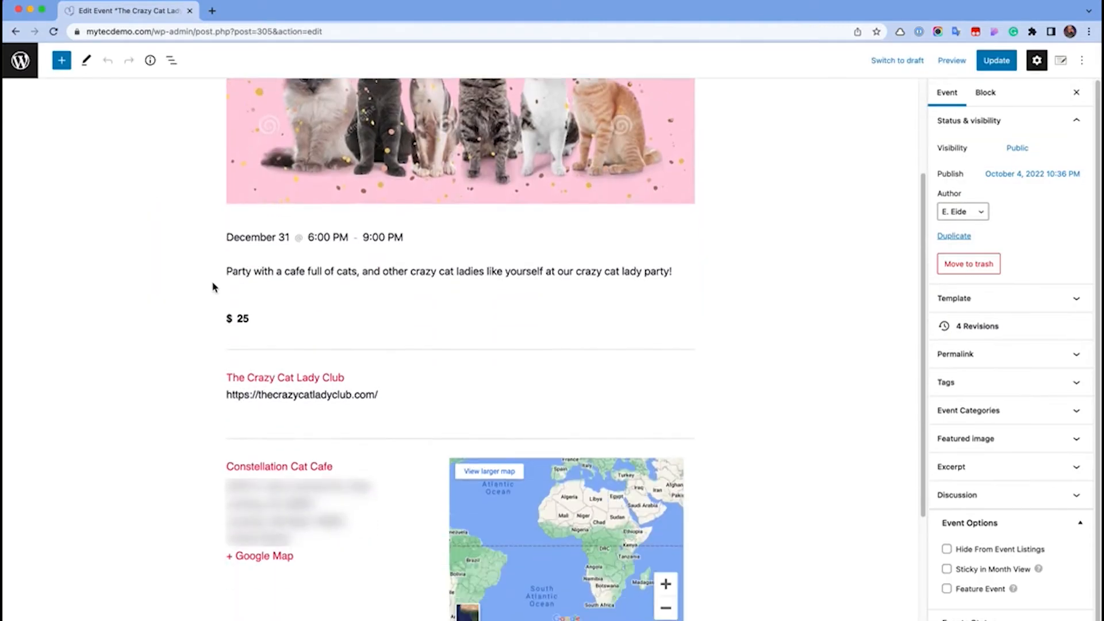
scroll(down, 3)
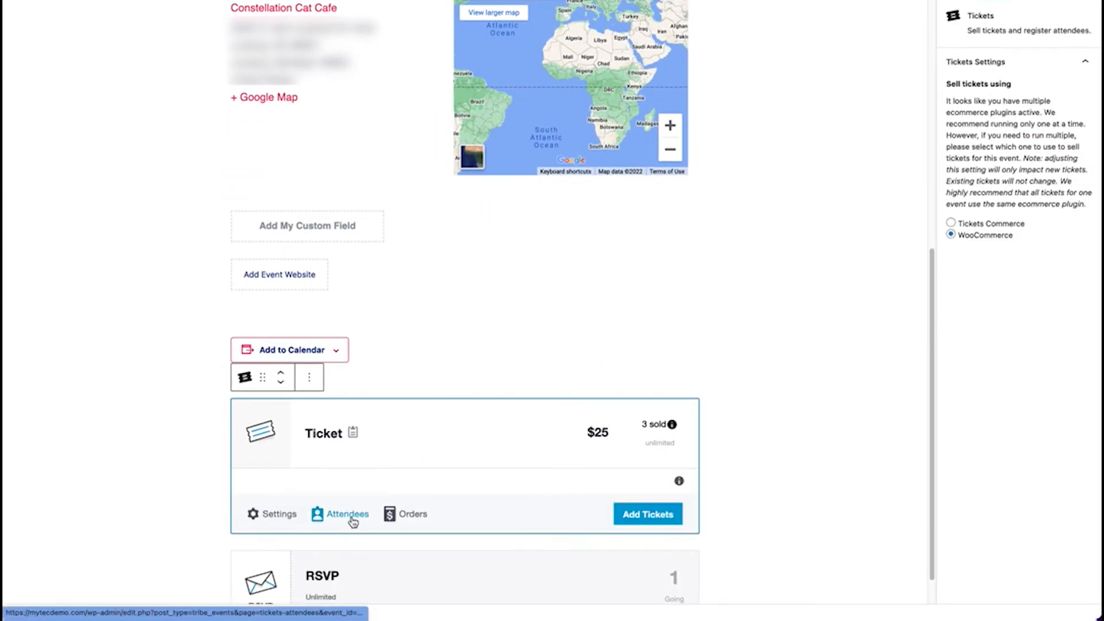
click(347, 513)
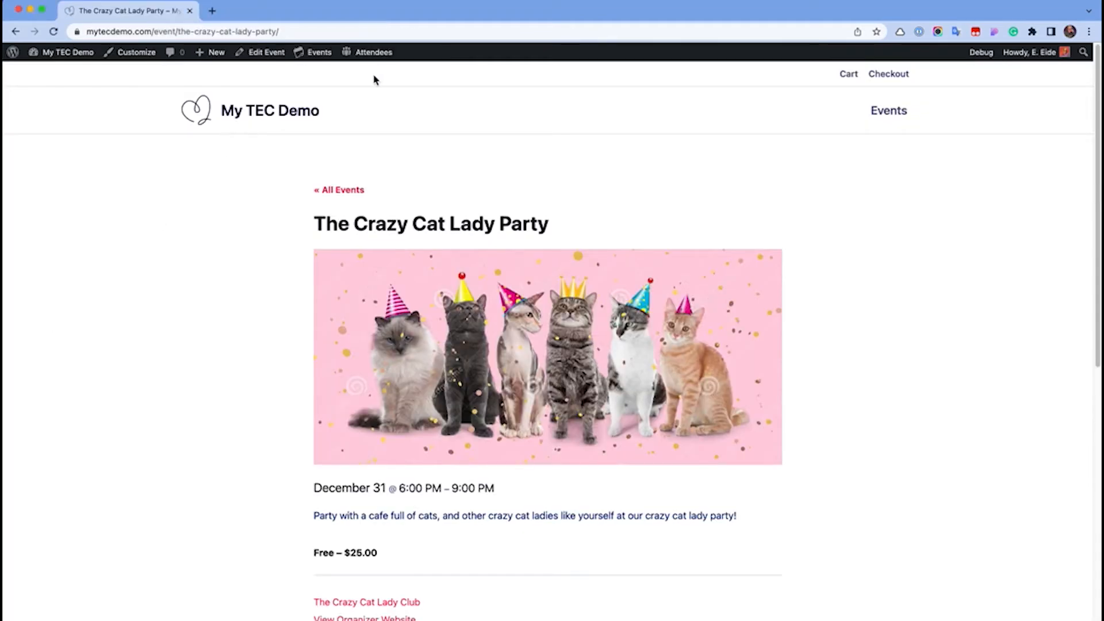
mouse_move(373, 52)
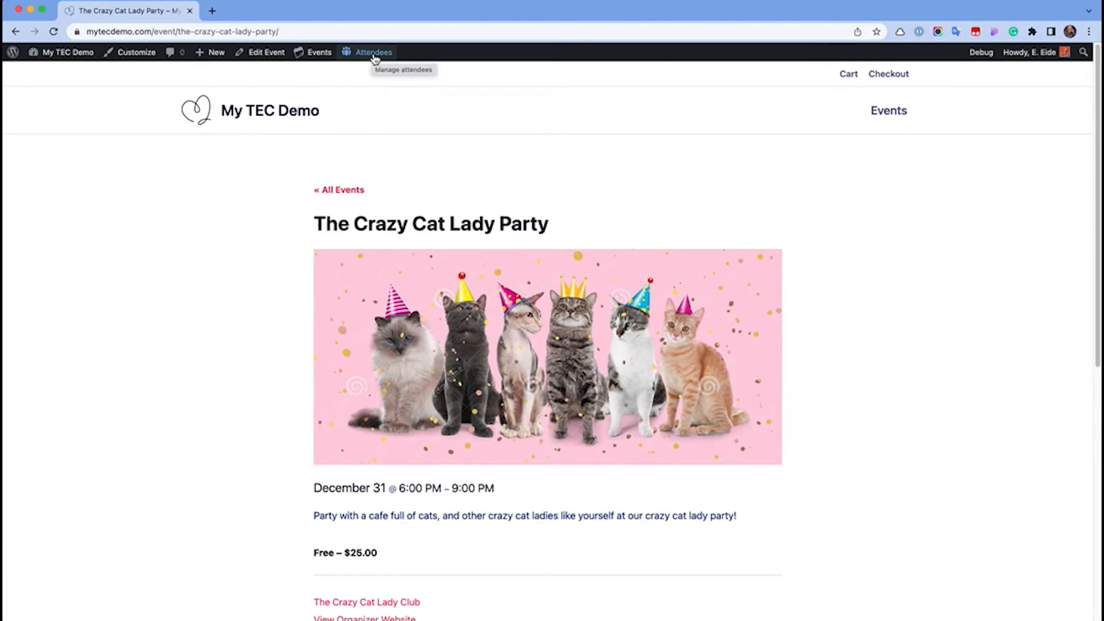
Bring up the event's attendee list from the admin toolbar
click(373, 52)
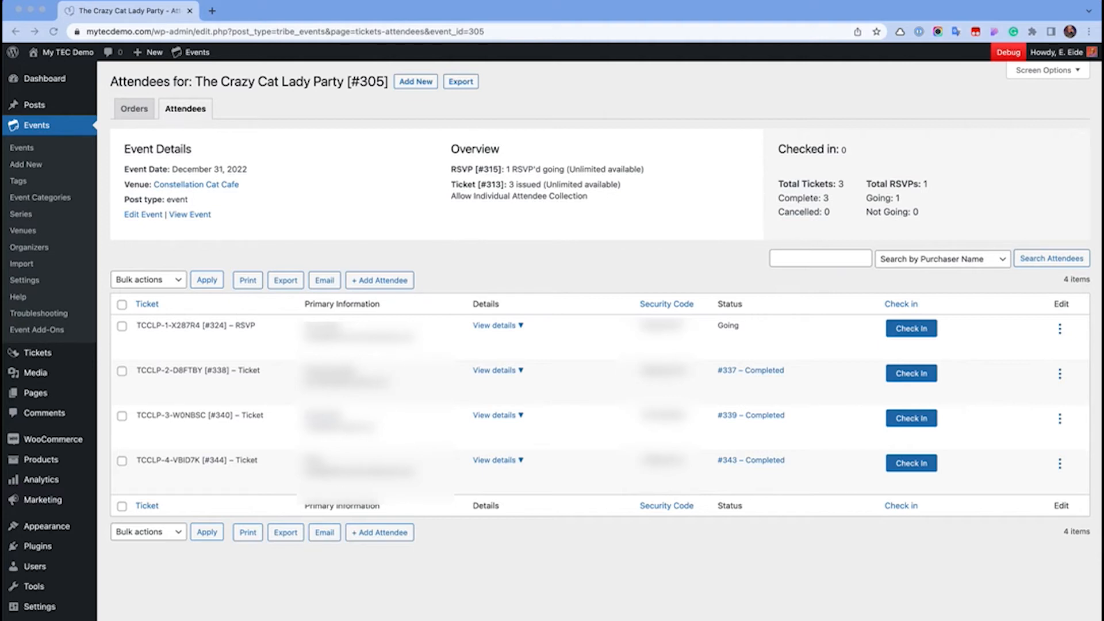
mouse_move(887, 354)
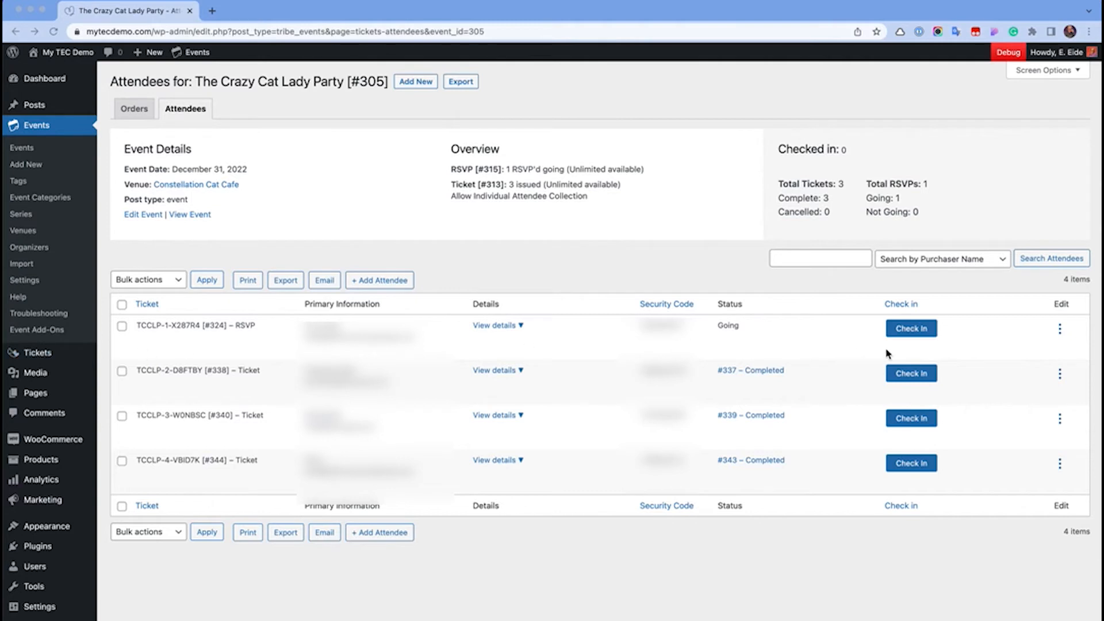
mouse_move(911, 328)
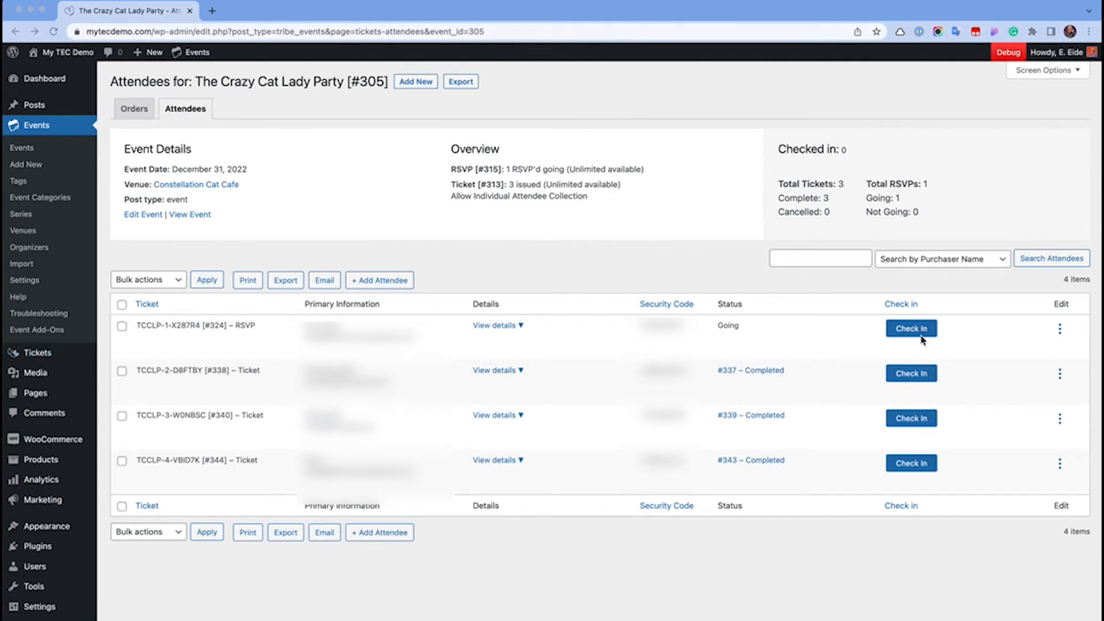
mouse_move(920, 433)
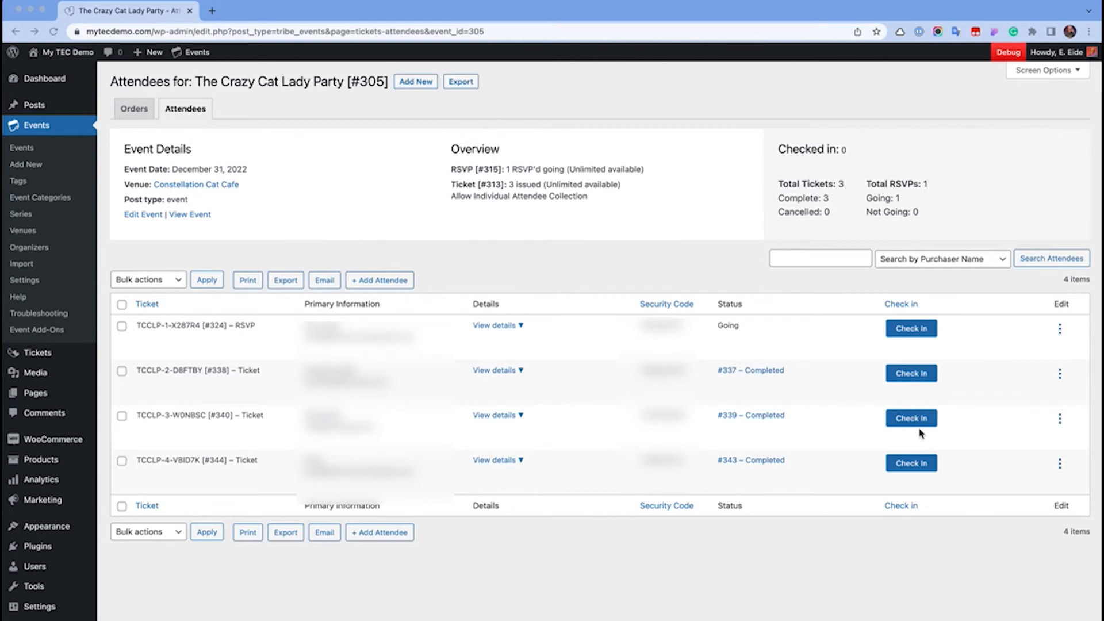
mouse_move(852, 440)
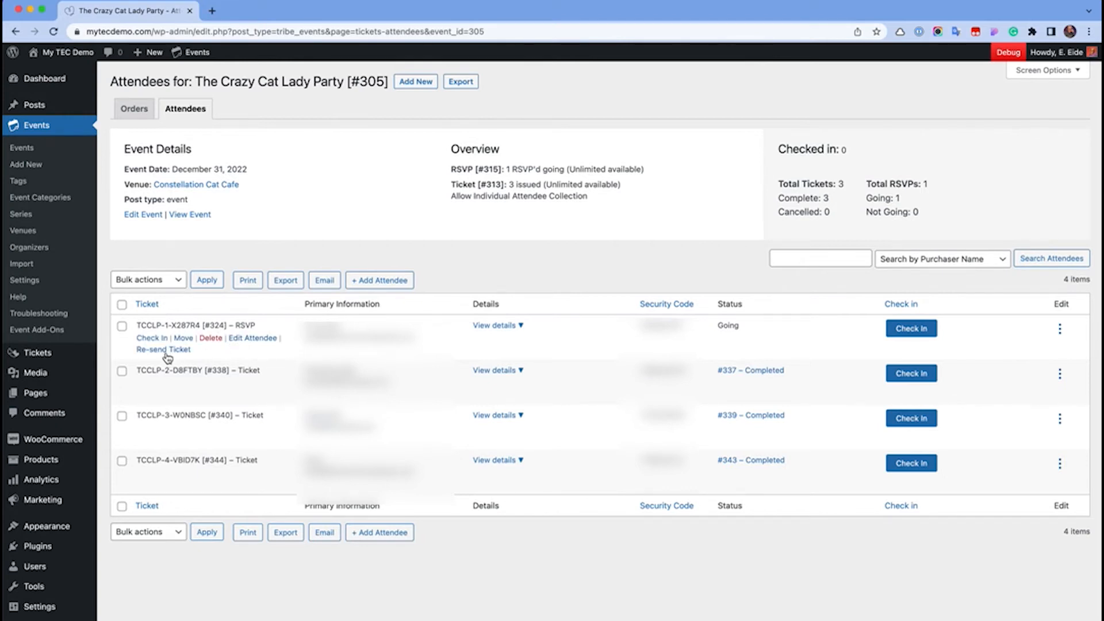
mouse_move(89, 381)
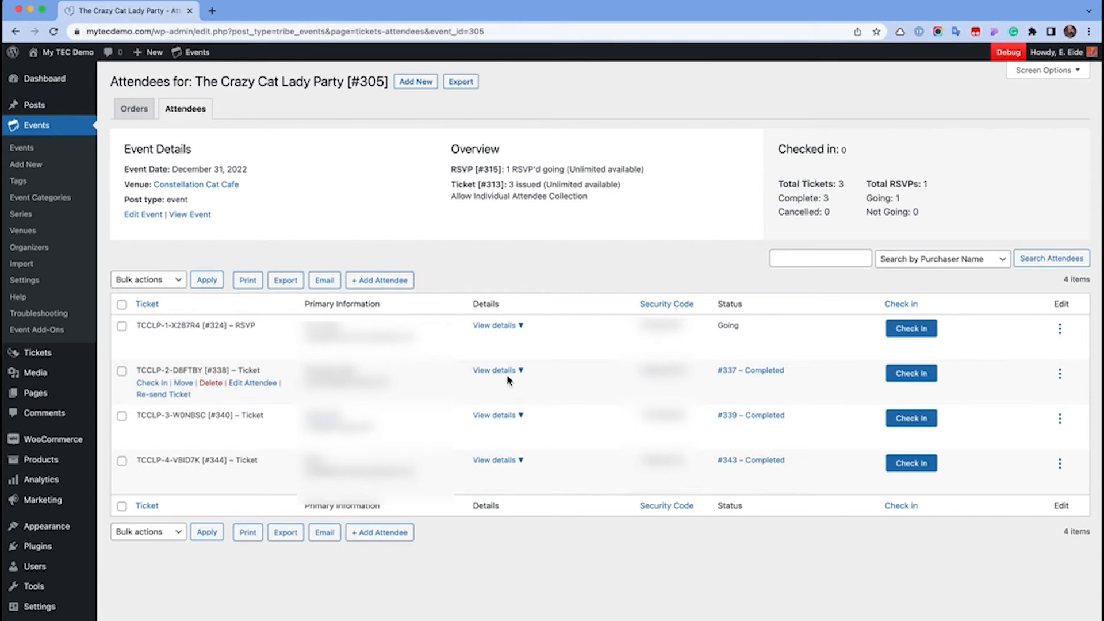
click(495, 369)
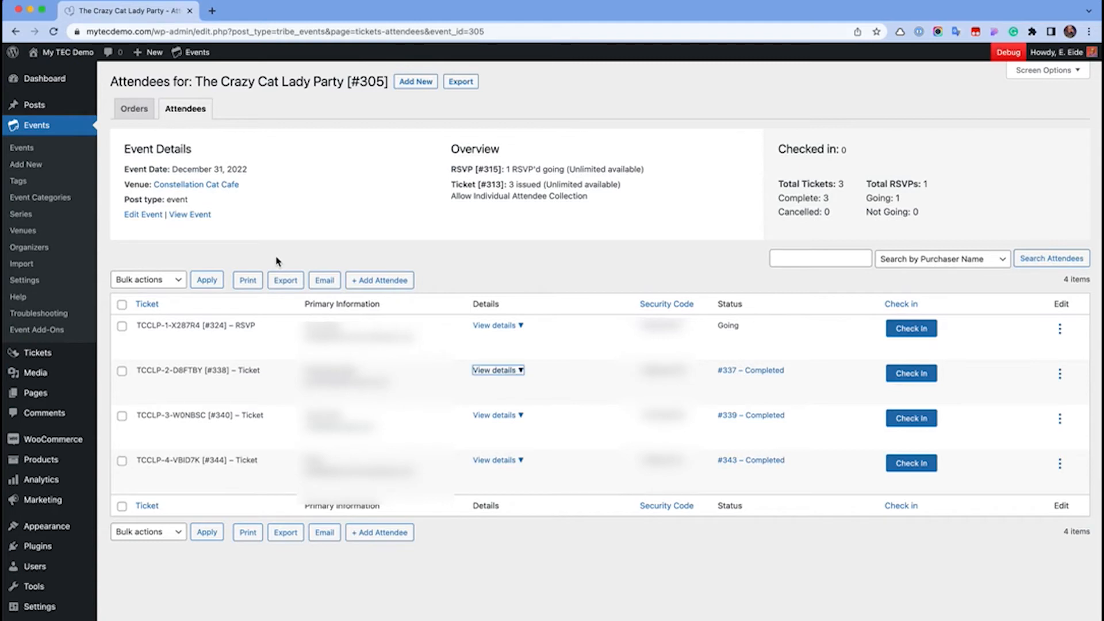
mouse_move(247, 281)
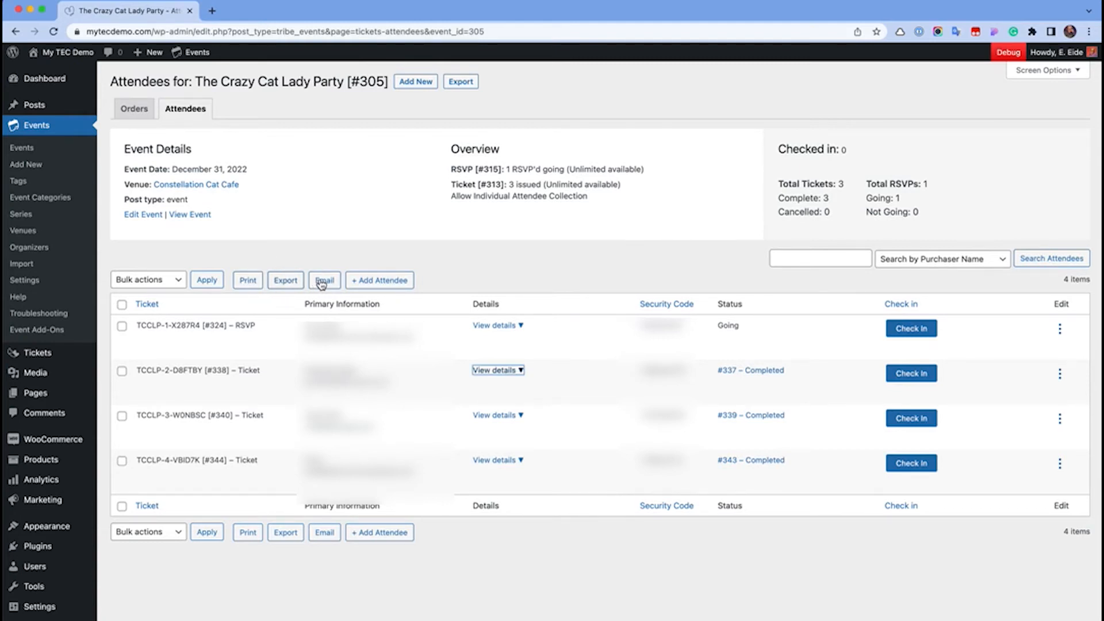
mouse_move(286, 281)
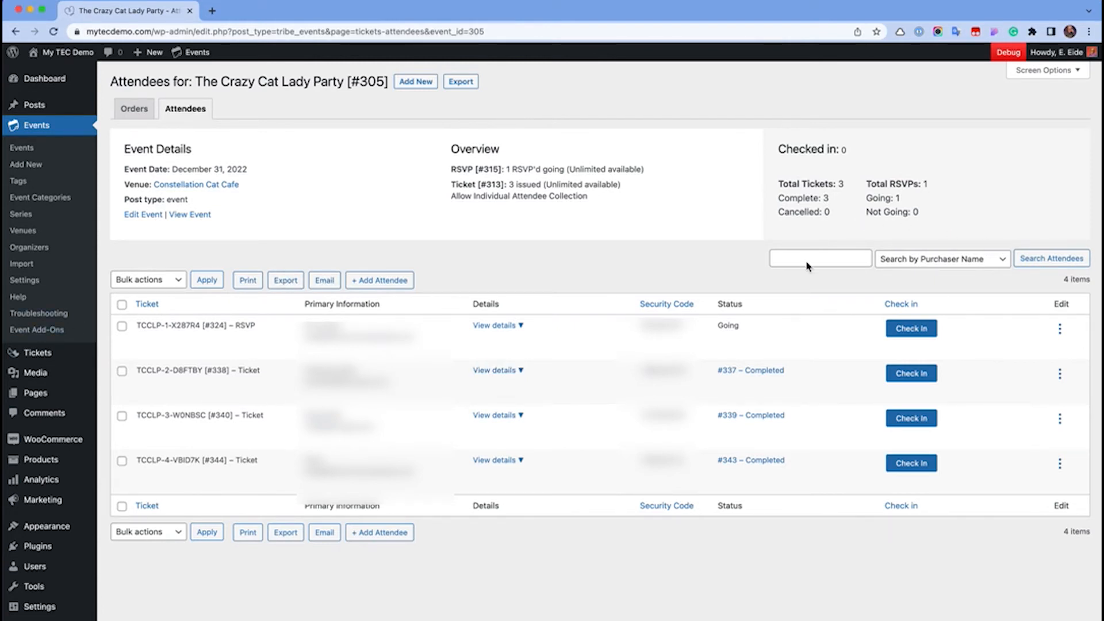
click(941, 259)
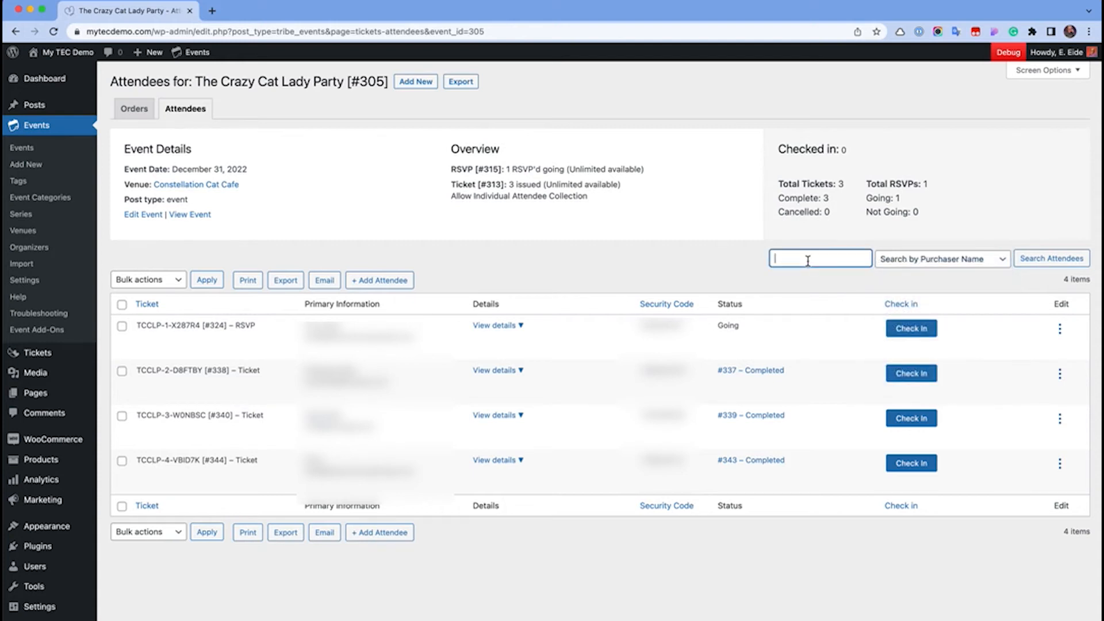
text(Erica)
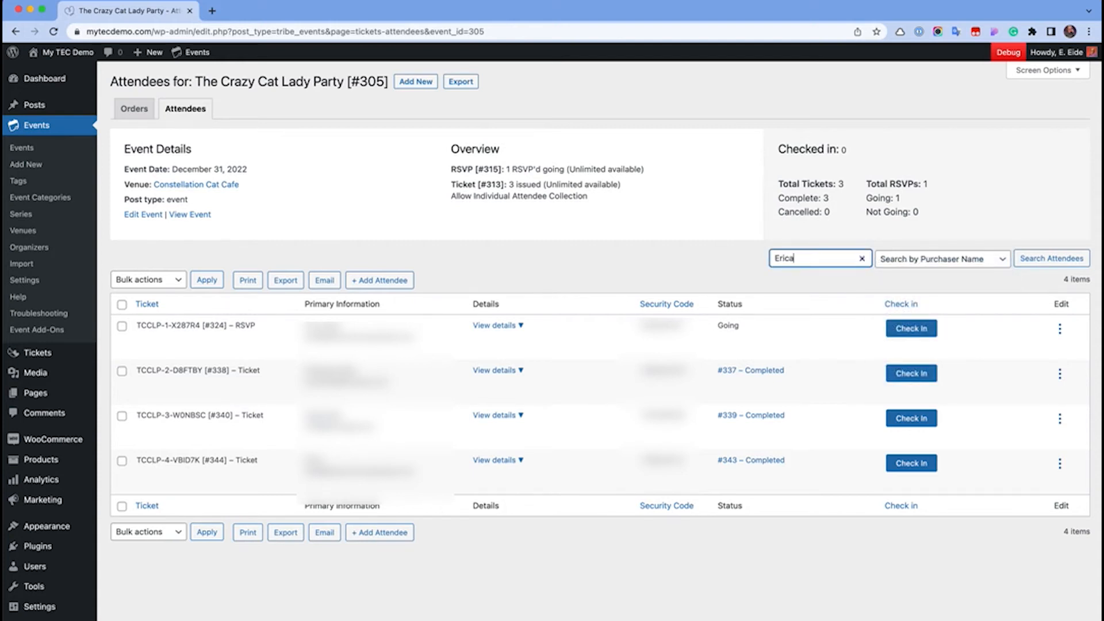
click(862, 259)
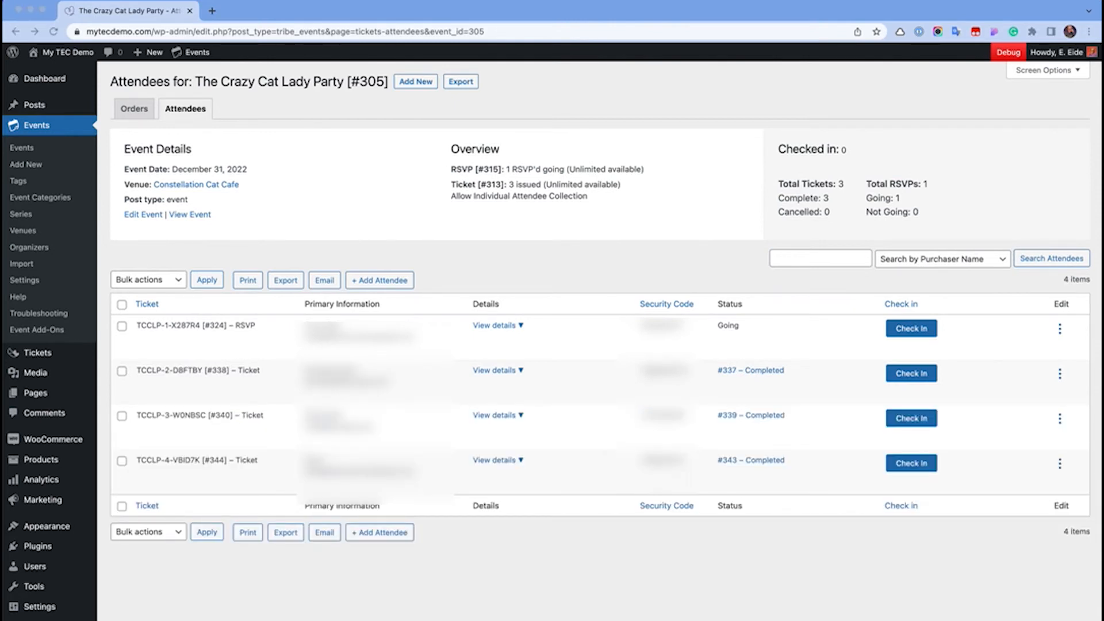
Select all four attendees so bulk actions like Check in become available
click(146, 280)
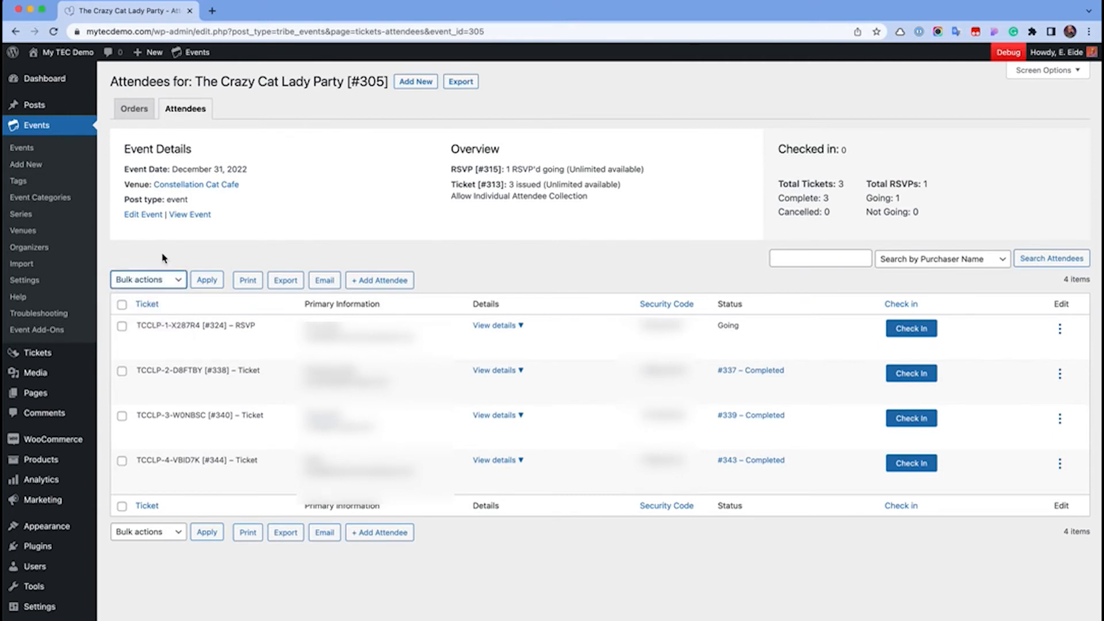
mouse_move(134, 286)
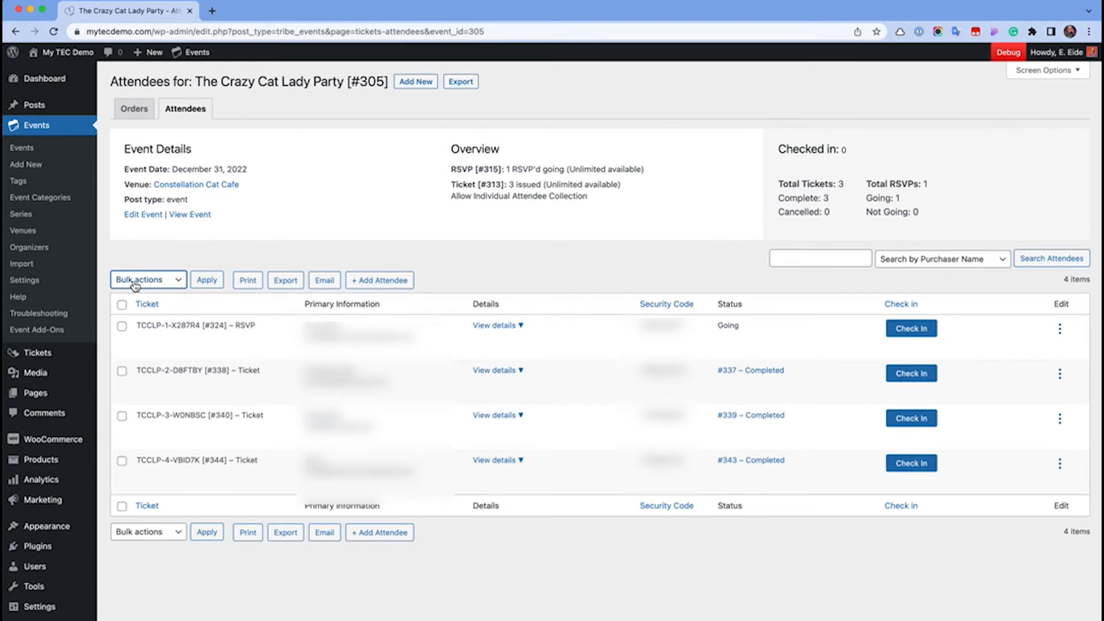
scroll(down, 3)
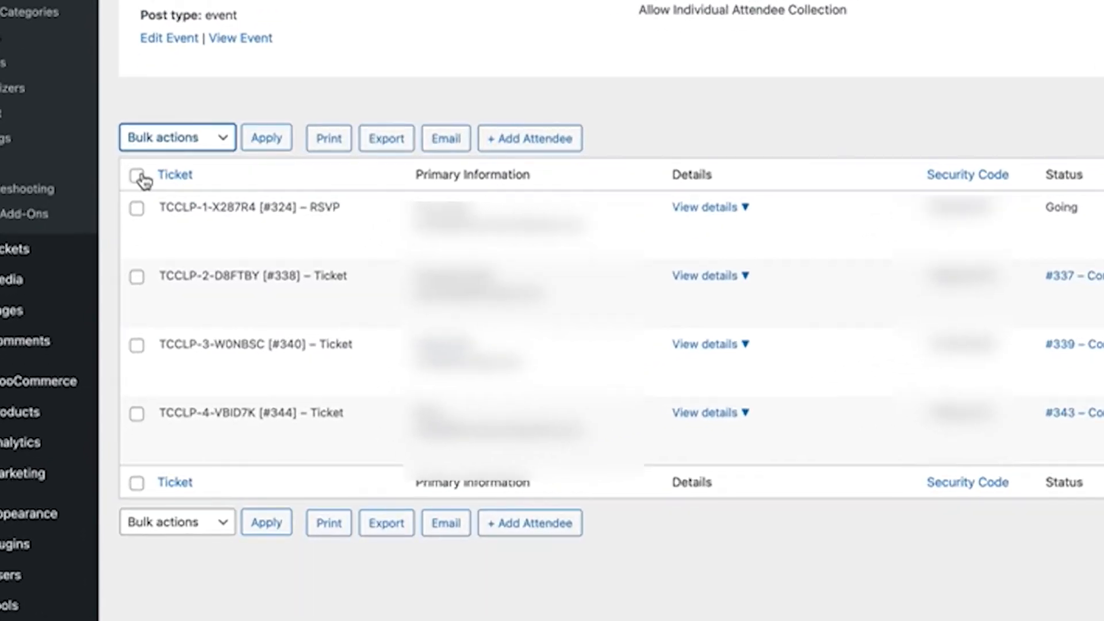
click(176, 136)
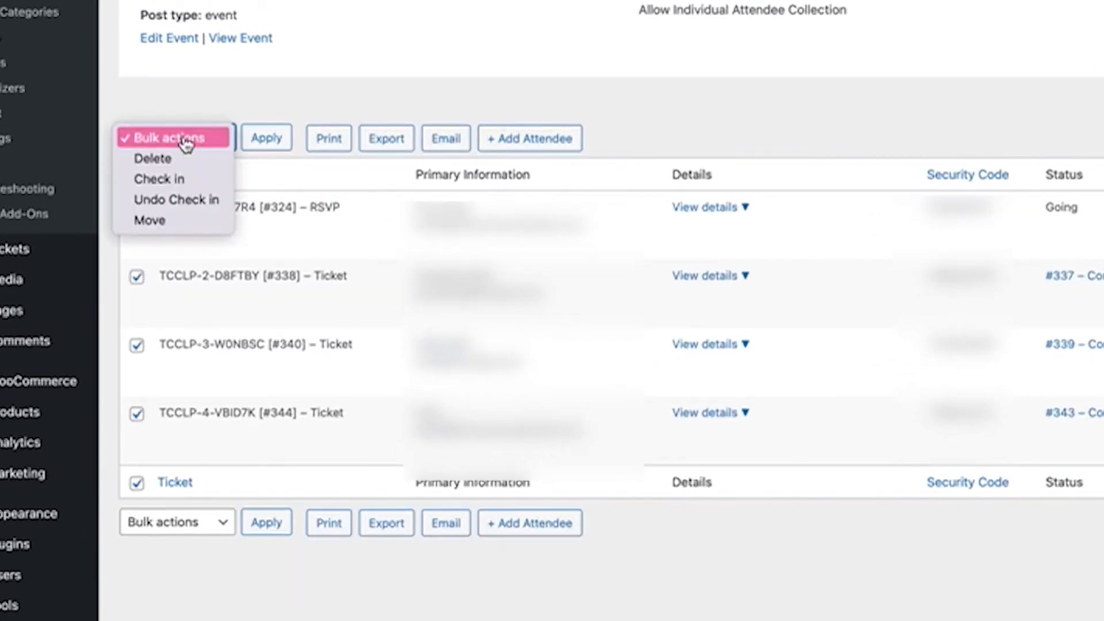
mouse_move(159, 178)
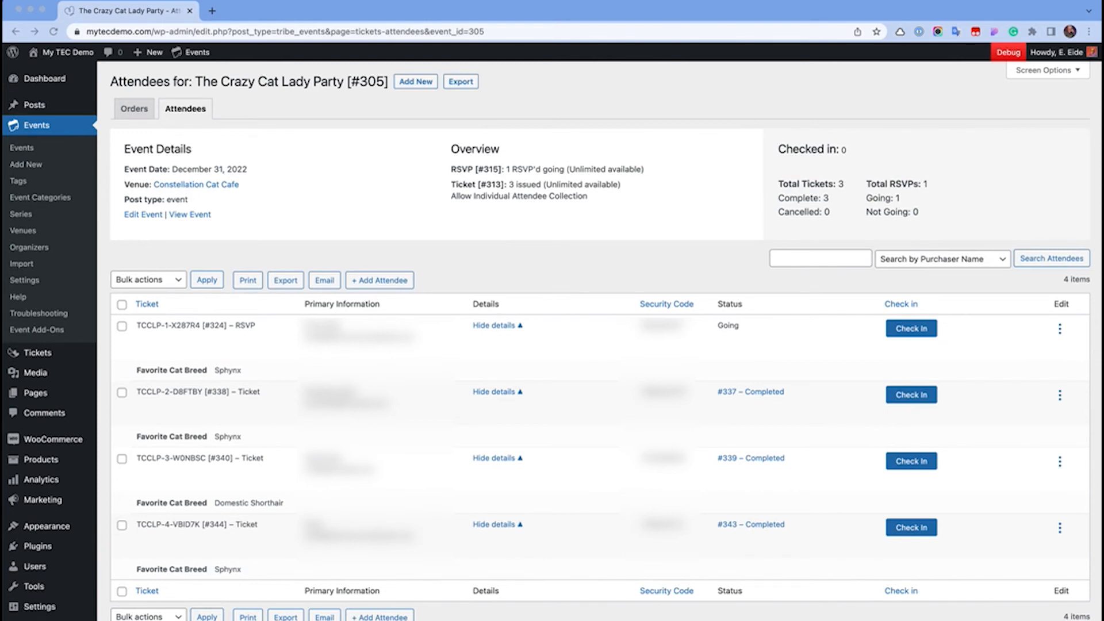
mouse_move(58, 92)
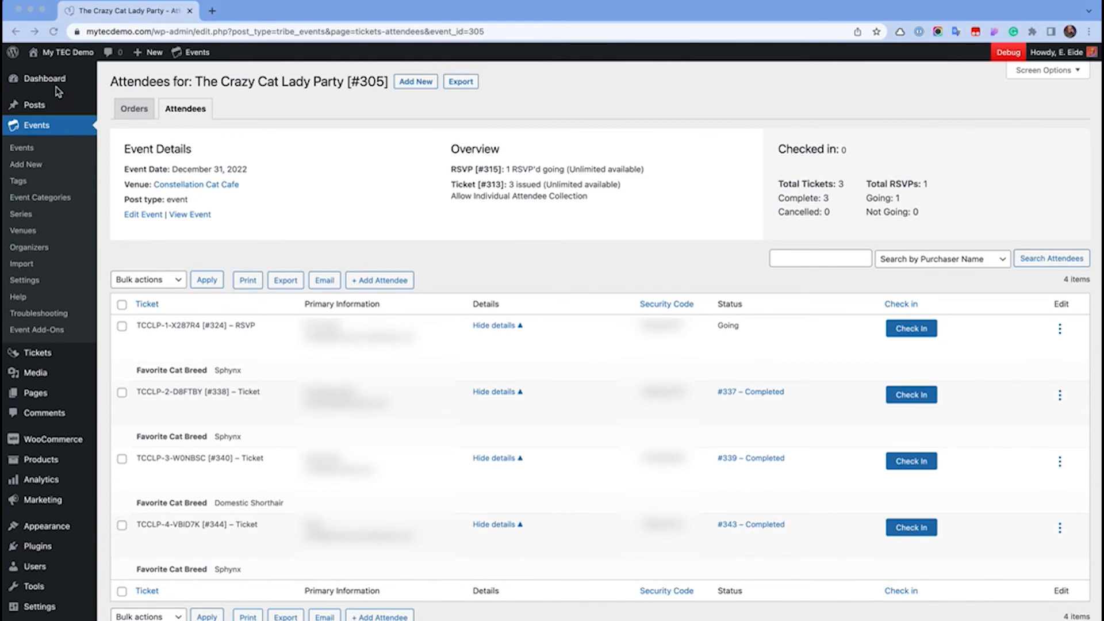
Go to General Settings and reach the Membership 'Anyone can register' option
click(46, 78)
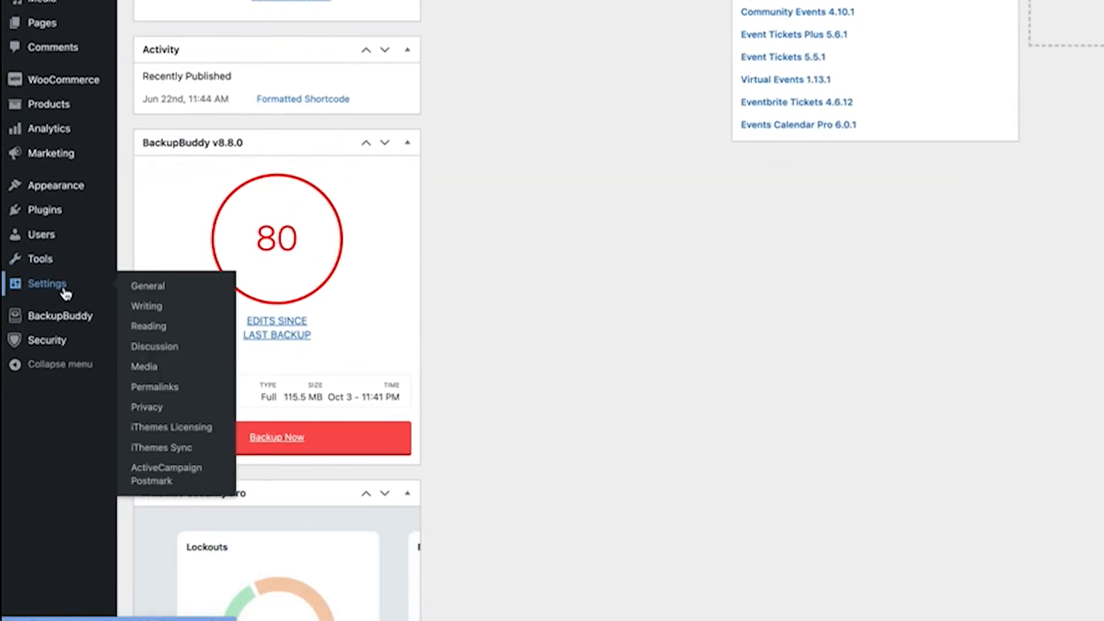
mouse_move(148, 286)
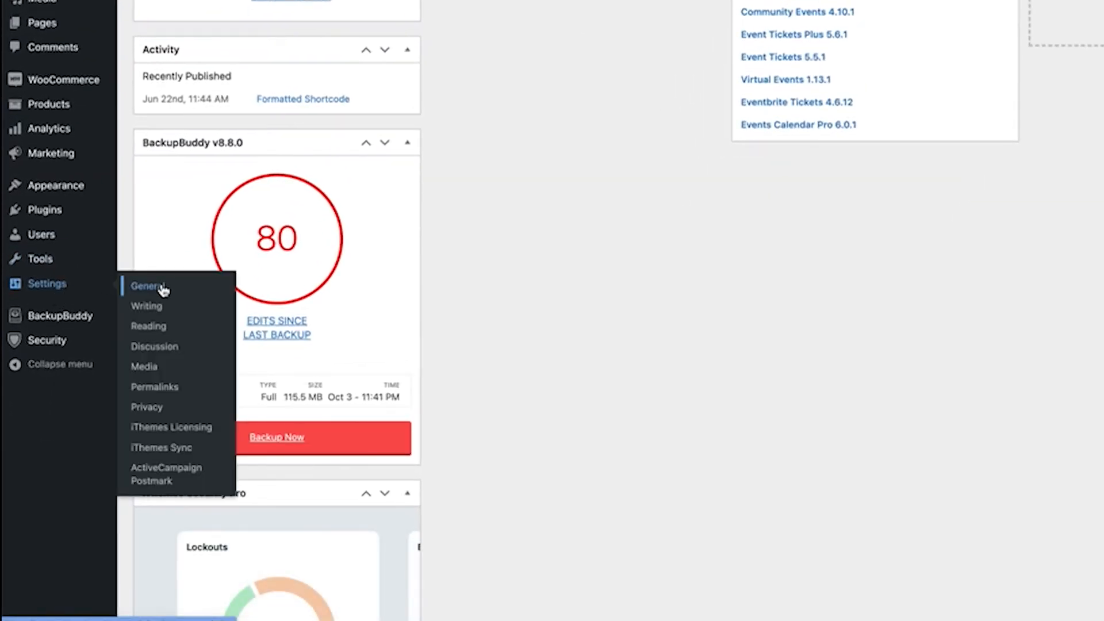
click(148, 286)
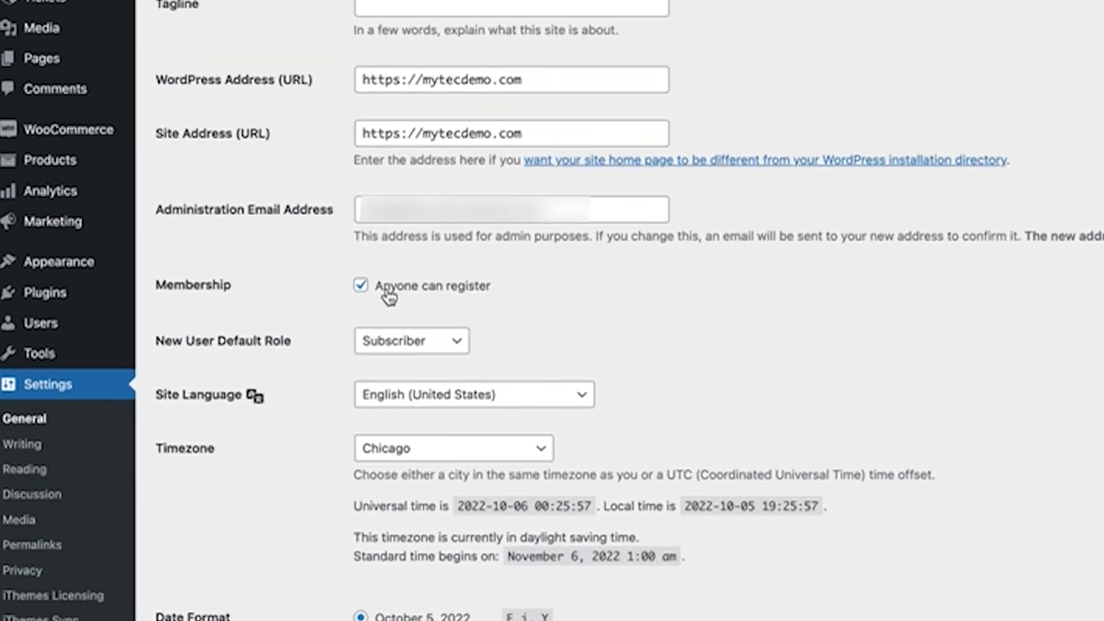
scroll(down, 3)
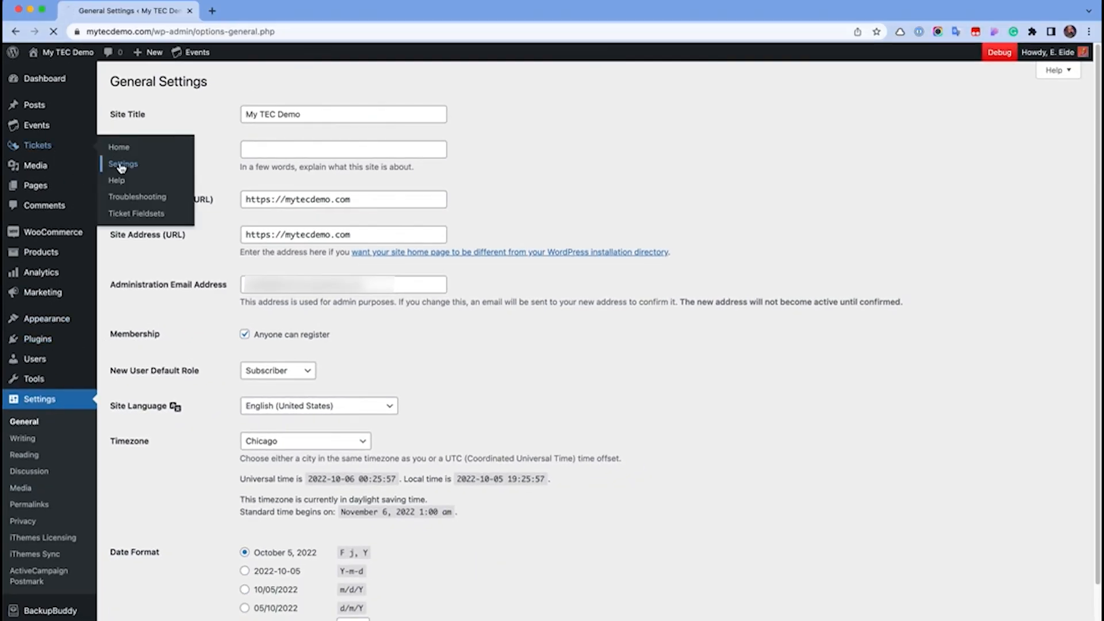
In ticket settings, require login both before RSVPing and before purchasing tickets
click(123, 163)
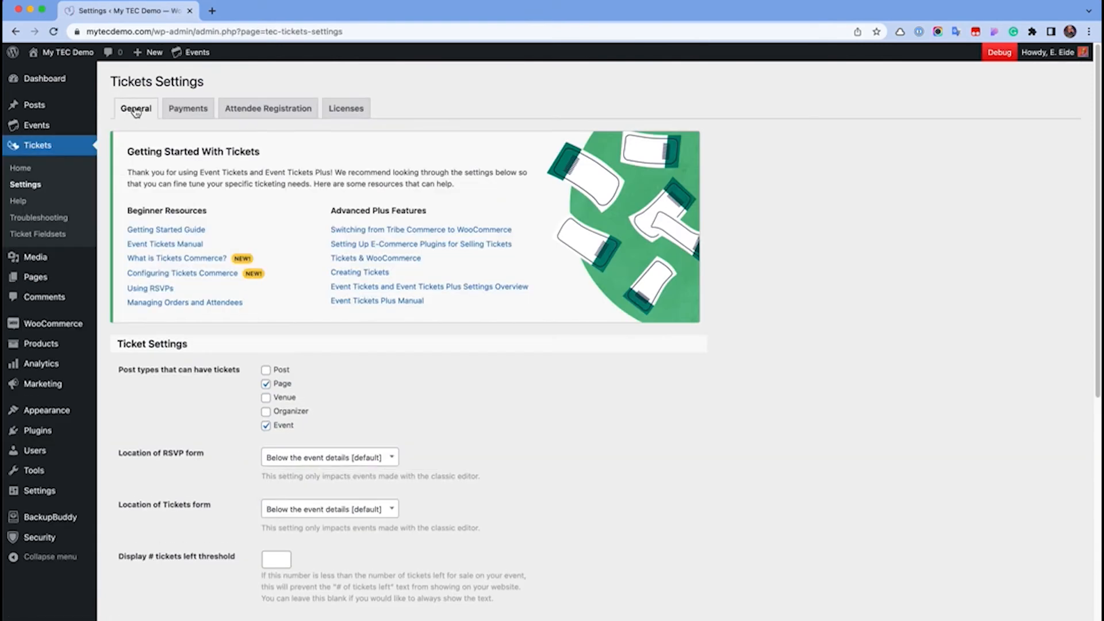
scroll(down, 3)
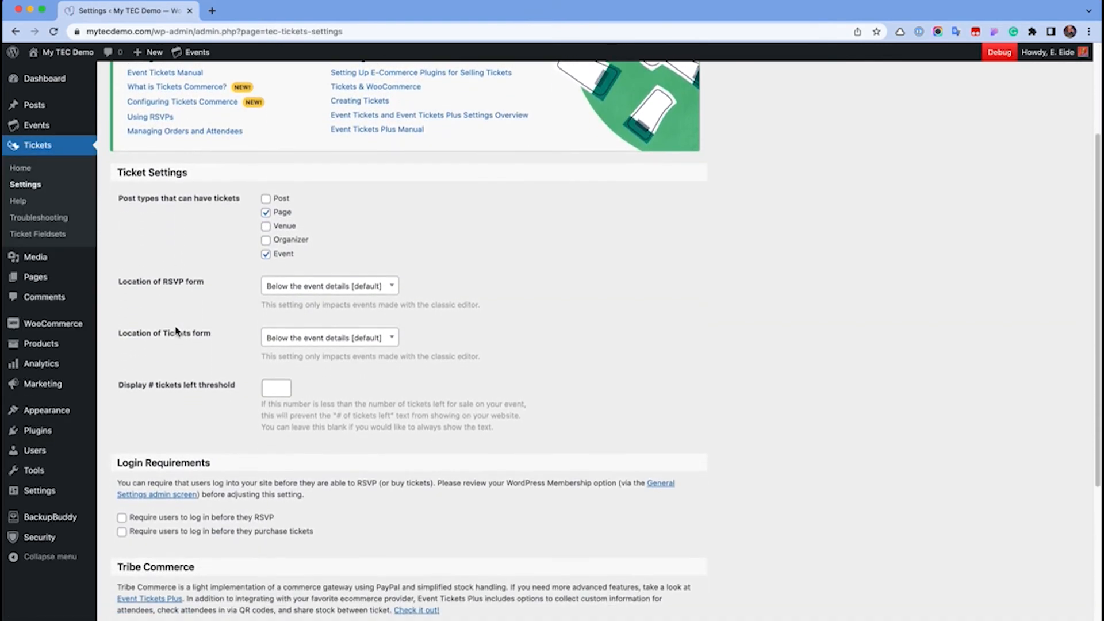
scroll(down, 3)
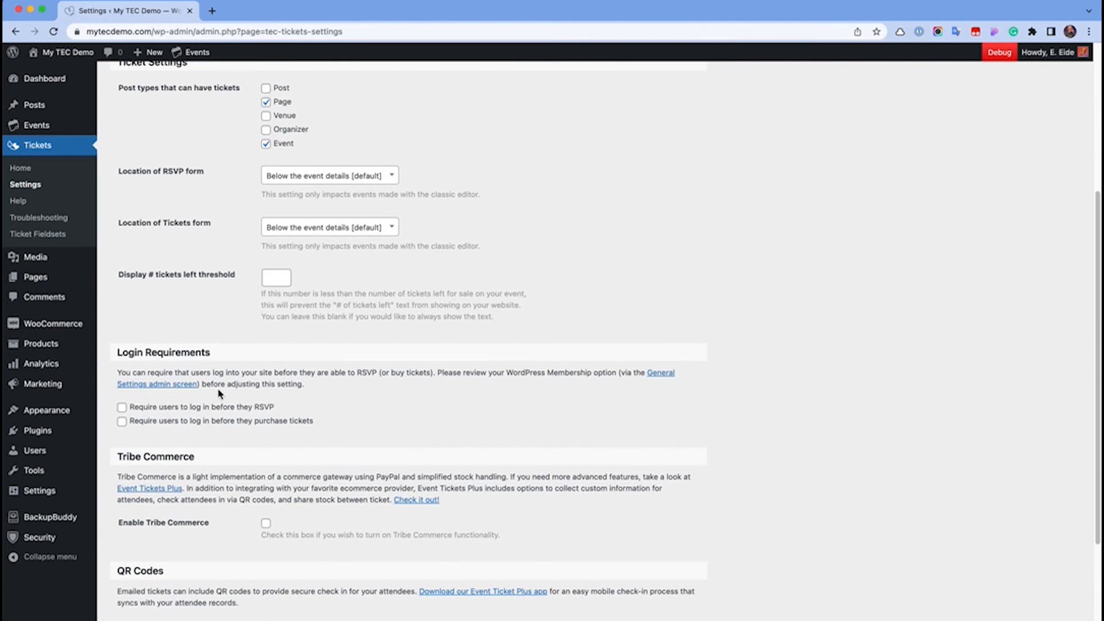
click(122, 407)
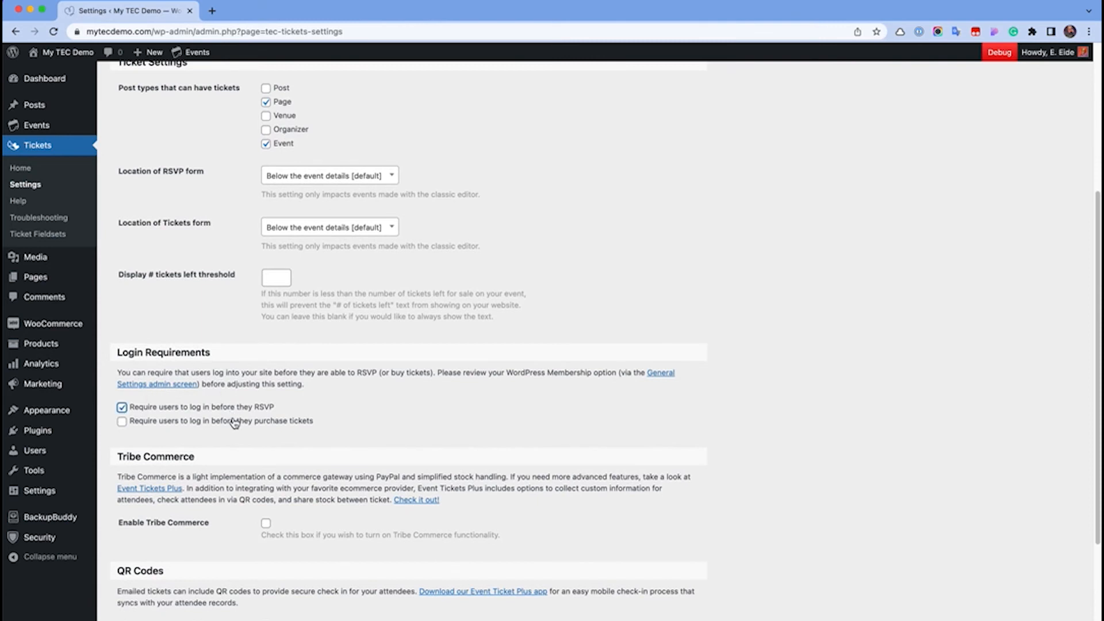
click(122, 421)
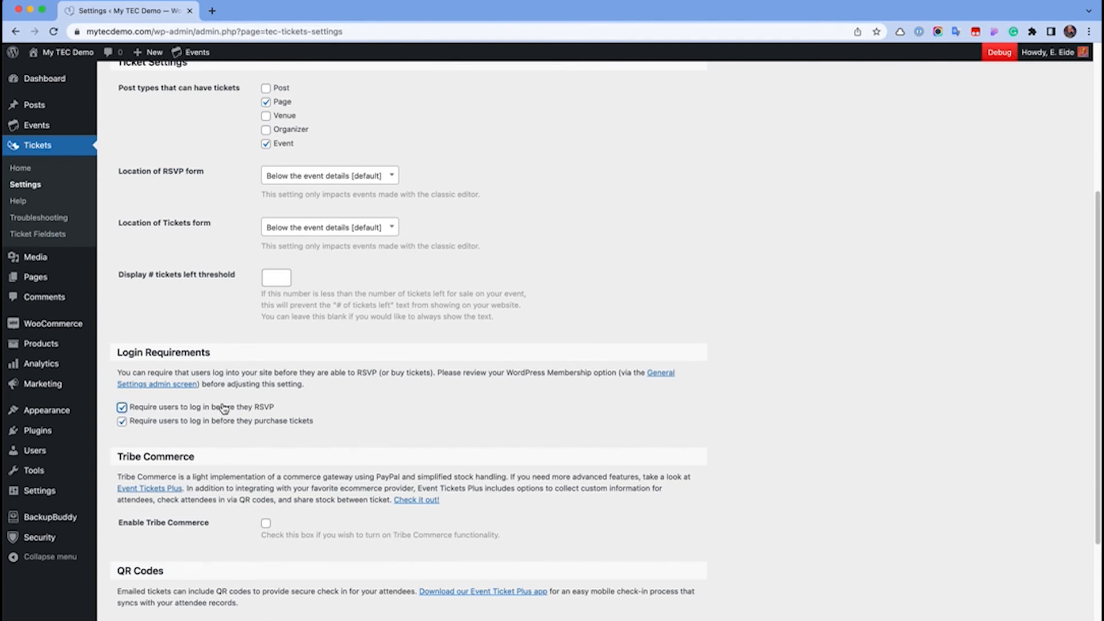
scroll(down, 3)
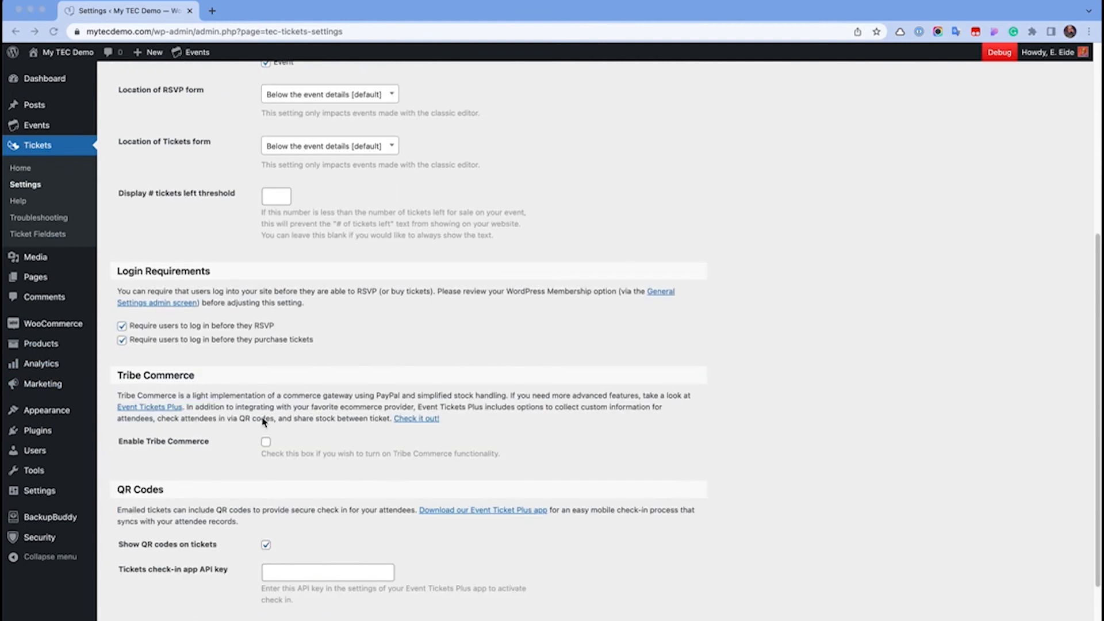
scroll(down, 3)
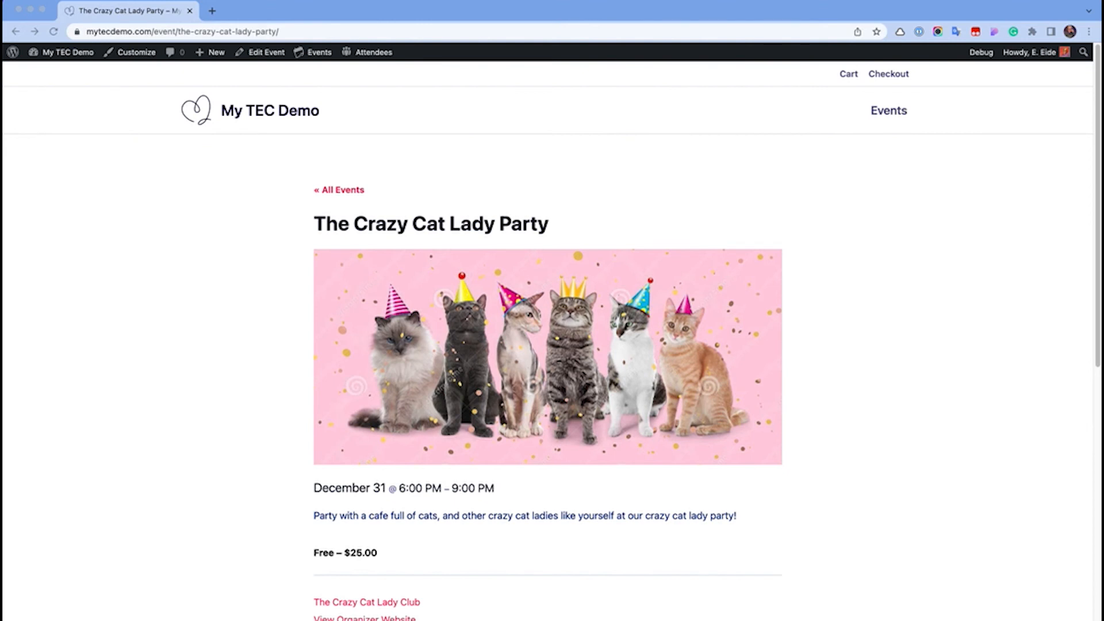
View the logged-in visitor's 1 RSVP and 1 Ticket for the event
scroll(down, 3)
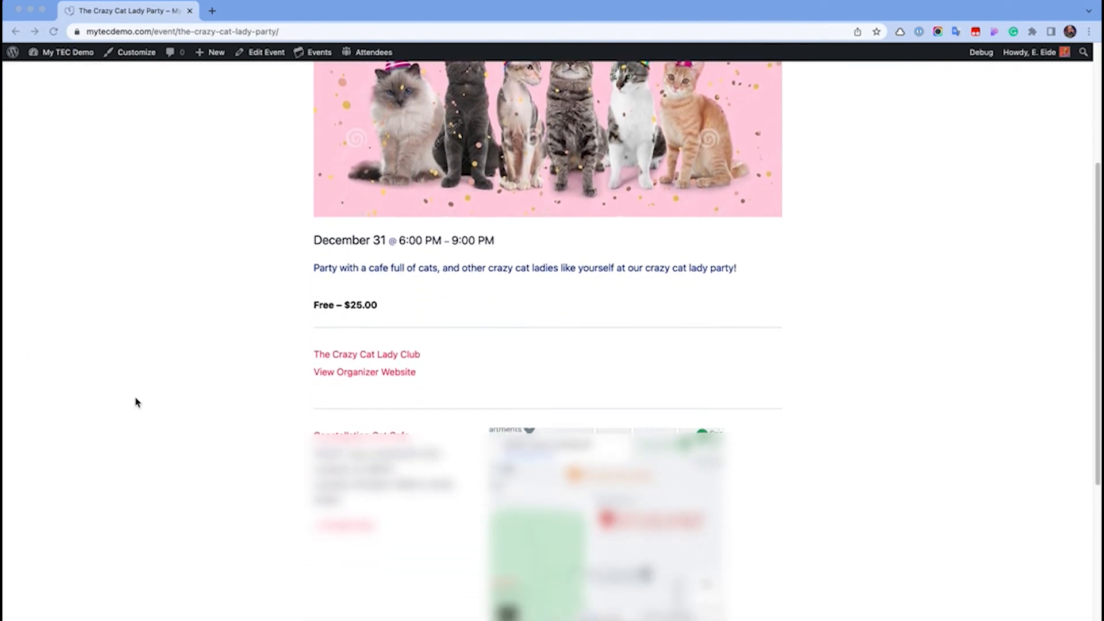
scroll(down, 3)
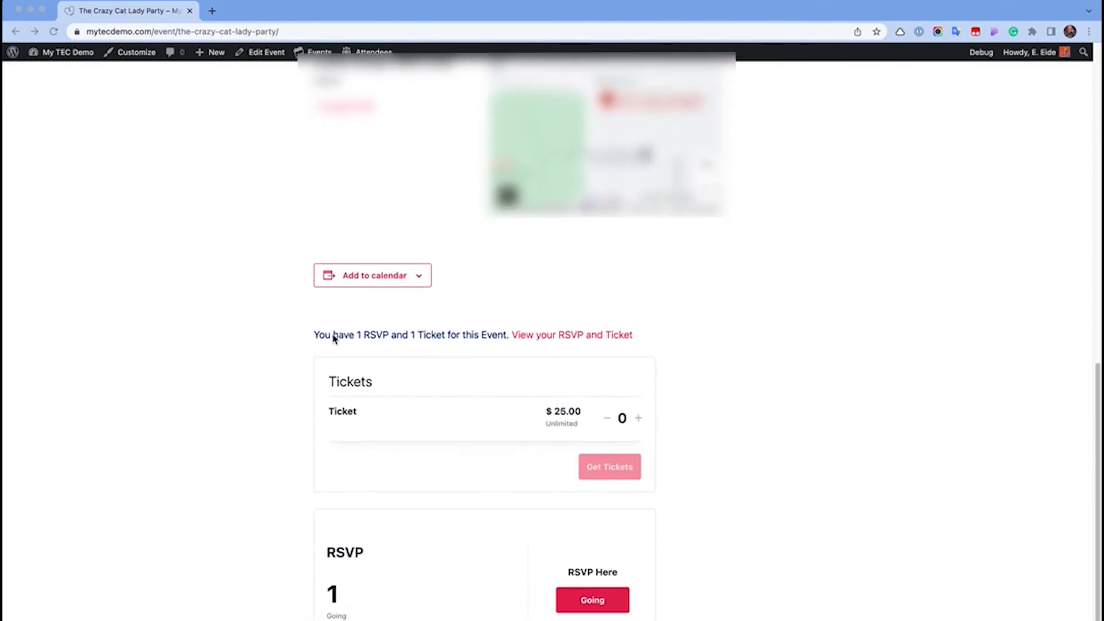
mouse_move(614, 341)
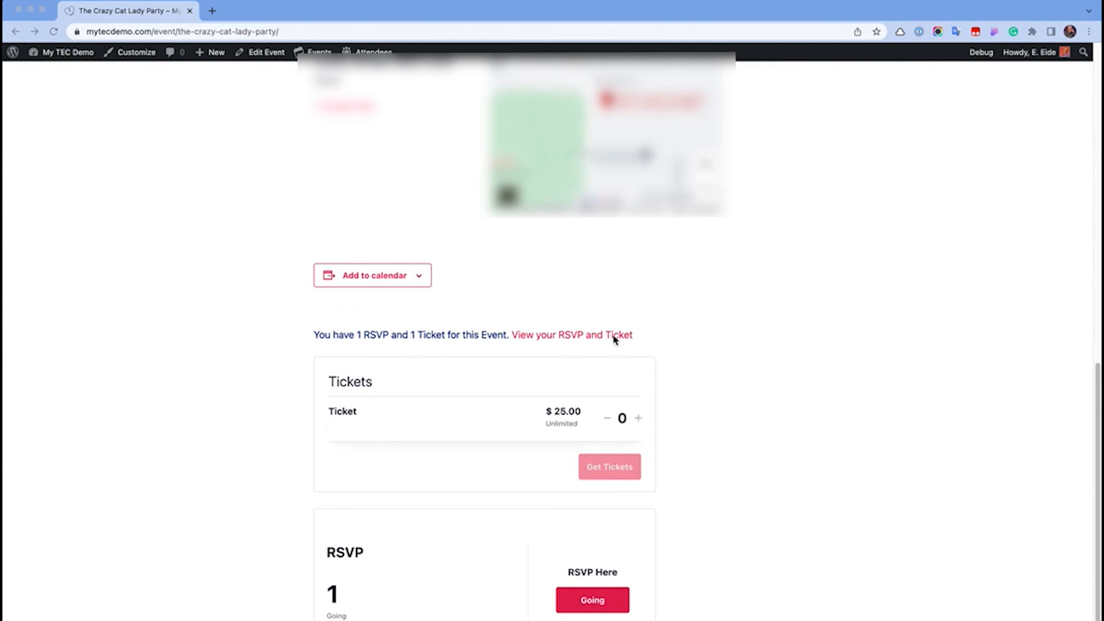
click(573, 334)
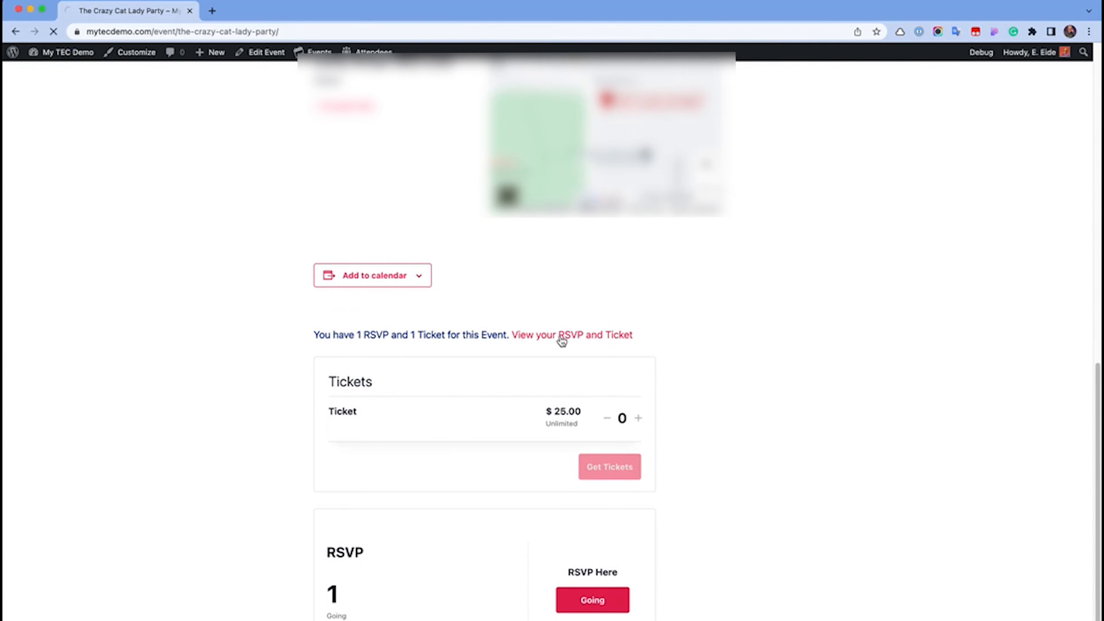
Set the RSVP to Not going and show the ticket attendee's details
click(572, 335)
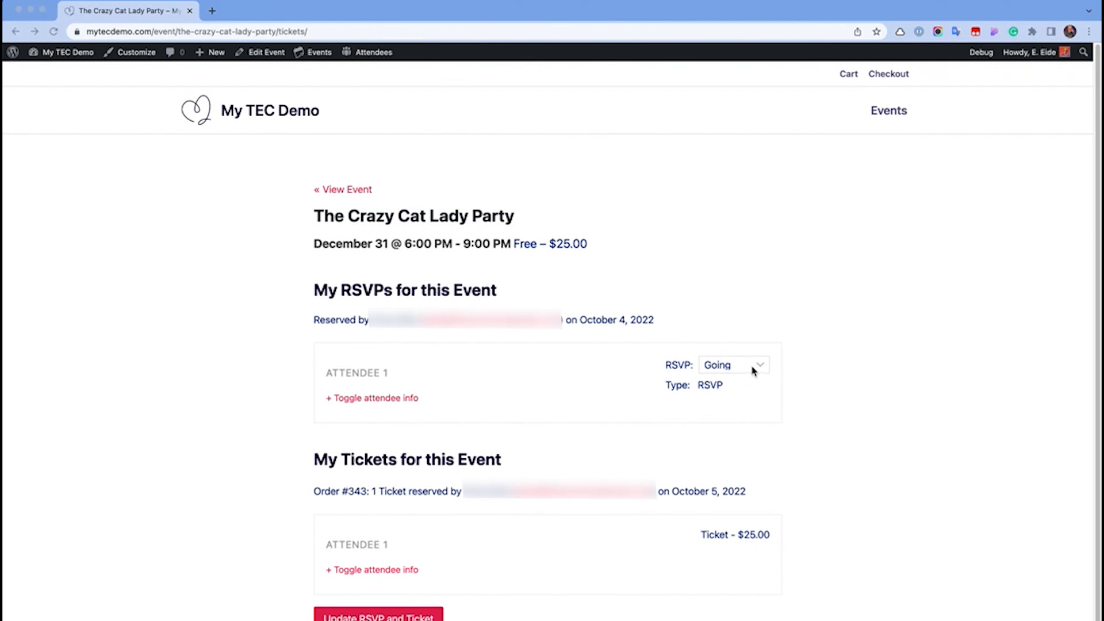
click(732, 364)
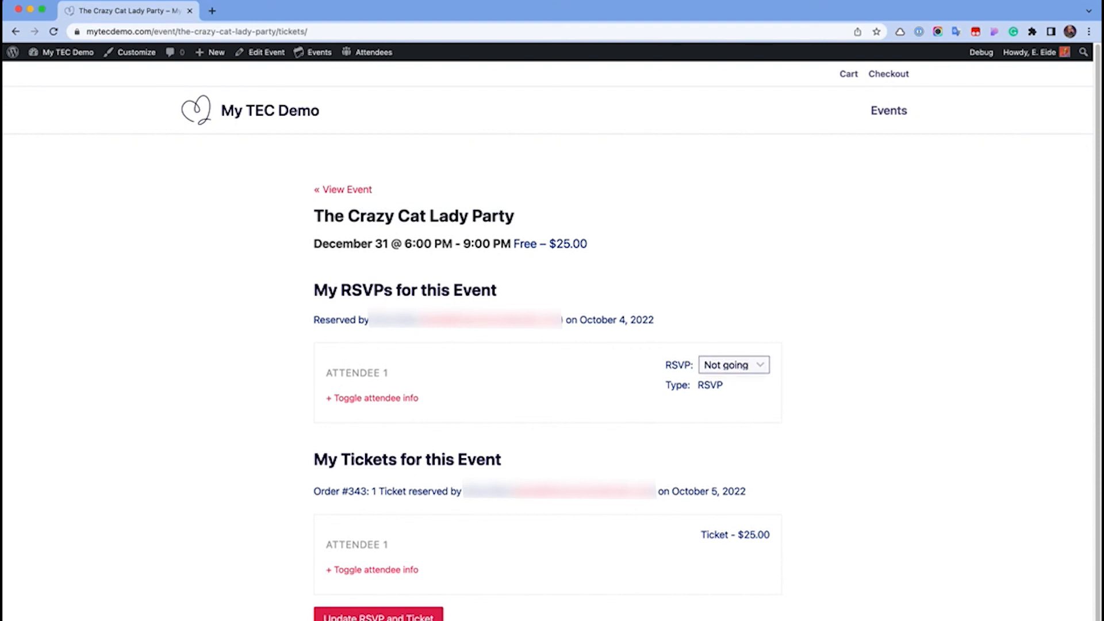
scroll(down, 3)
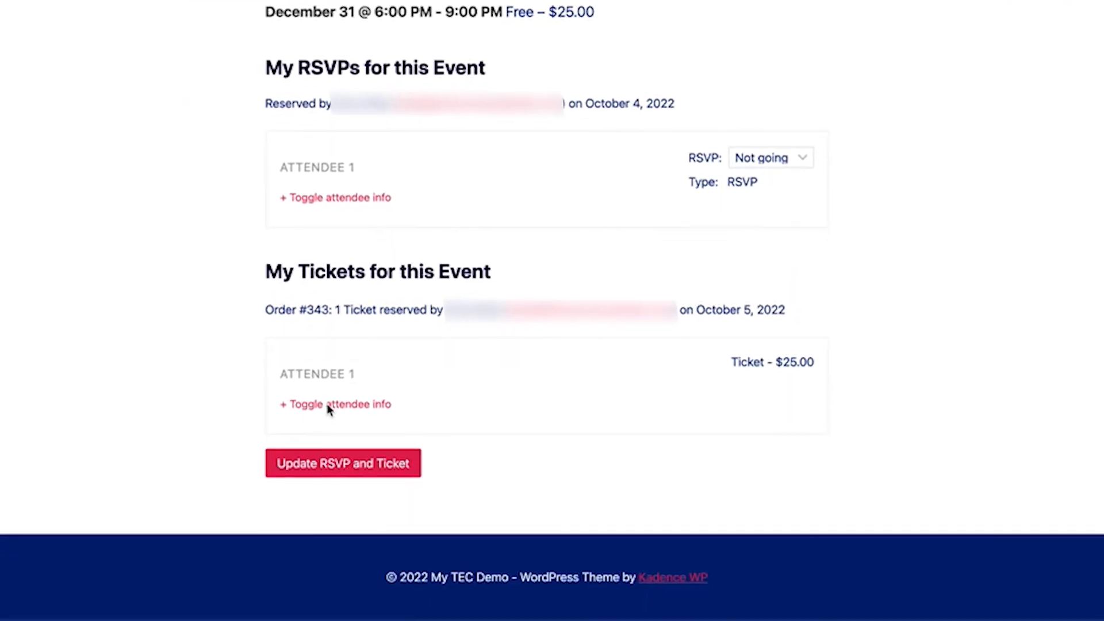
click(335, 404)
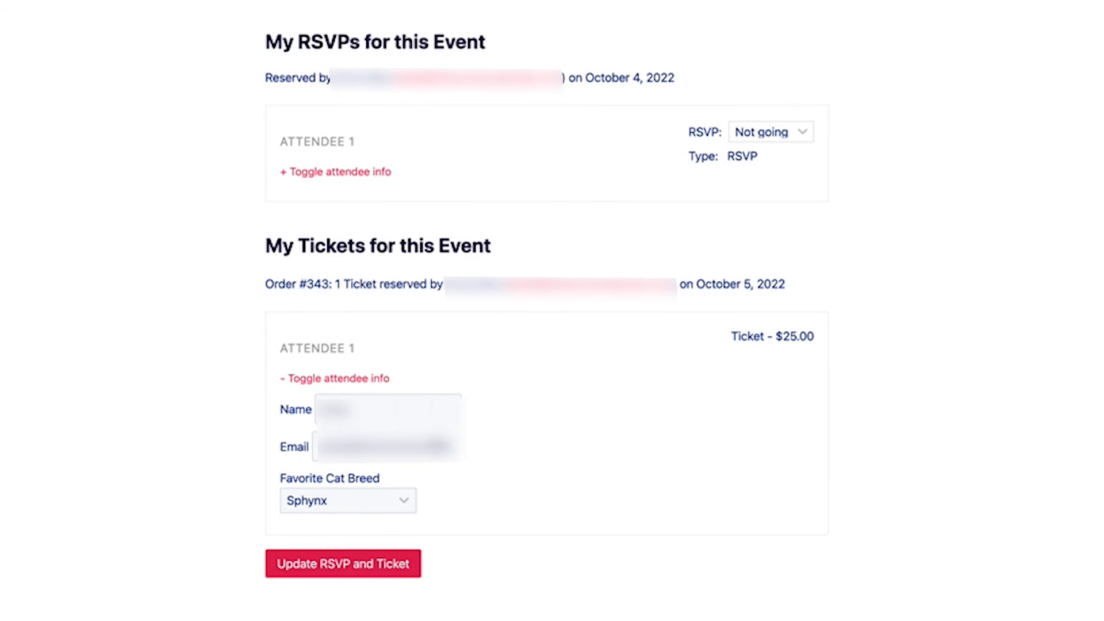
mouse_move(365, 498)
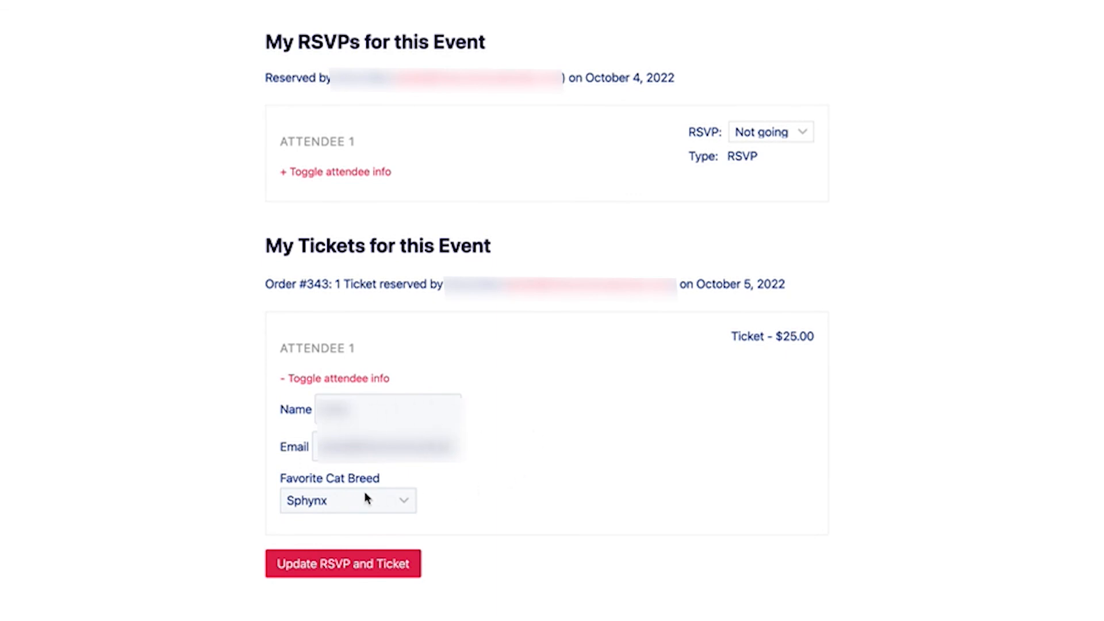
Choose Devon Rex as Favorite Cat Breed and update the RSVP and ticket
click(347, 501)
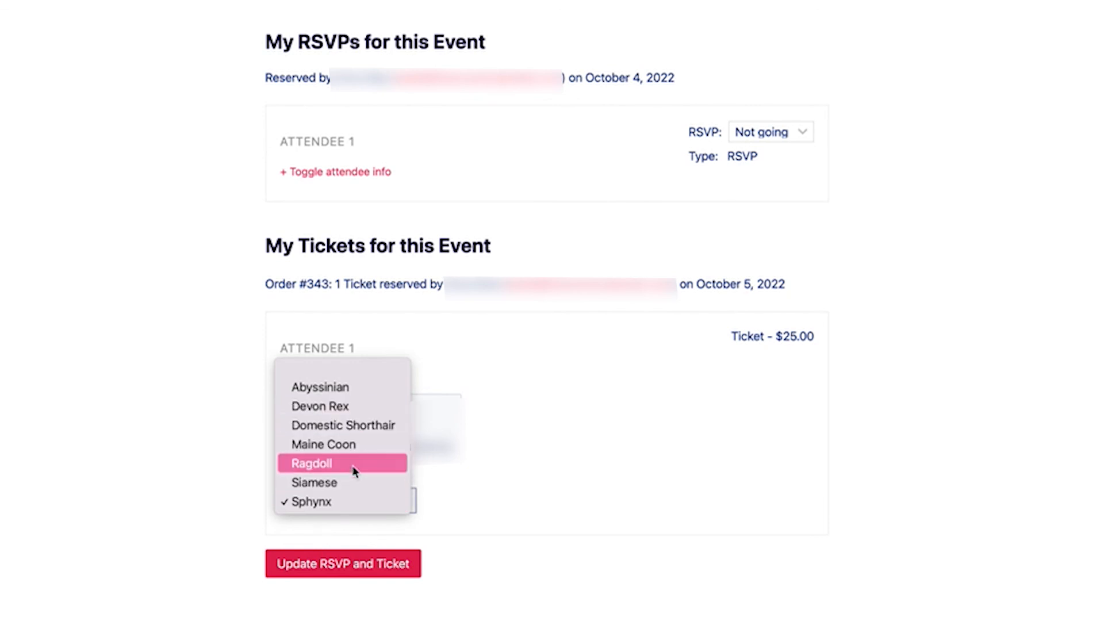
click(318, 406)
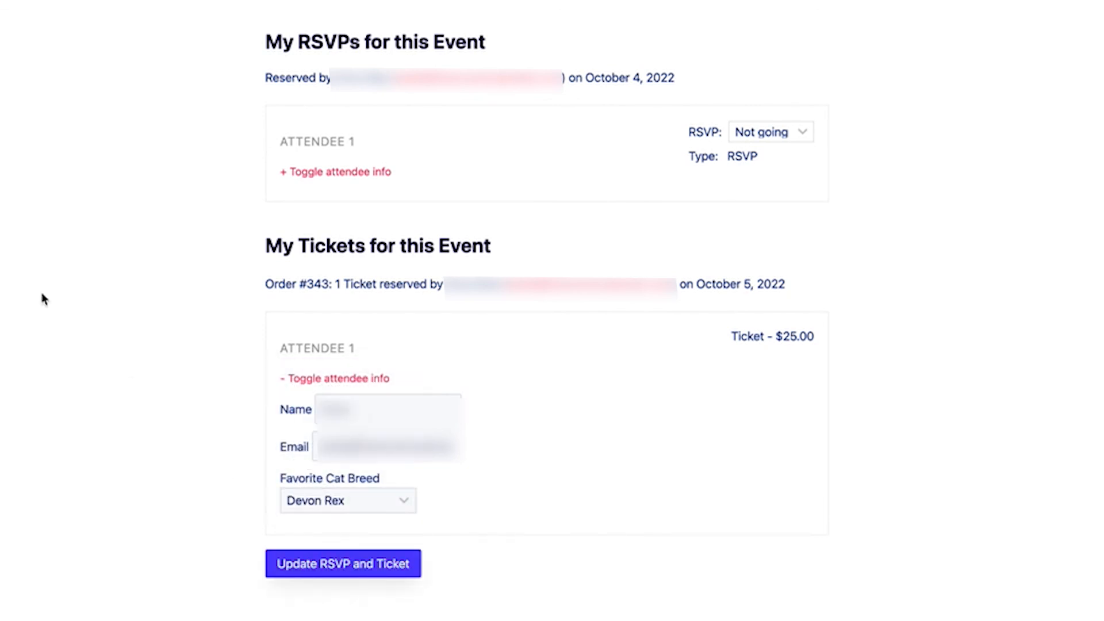
click(342, 563)
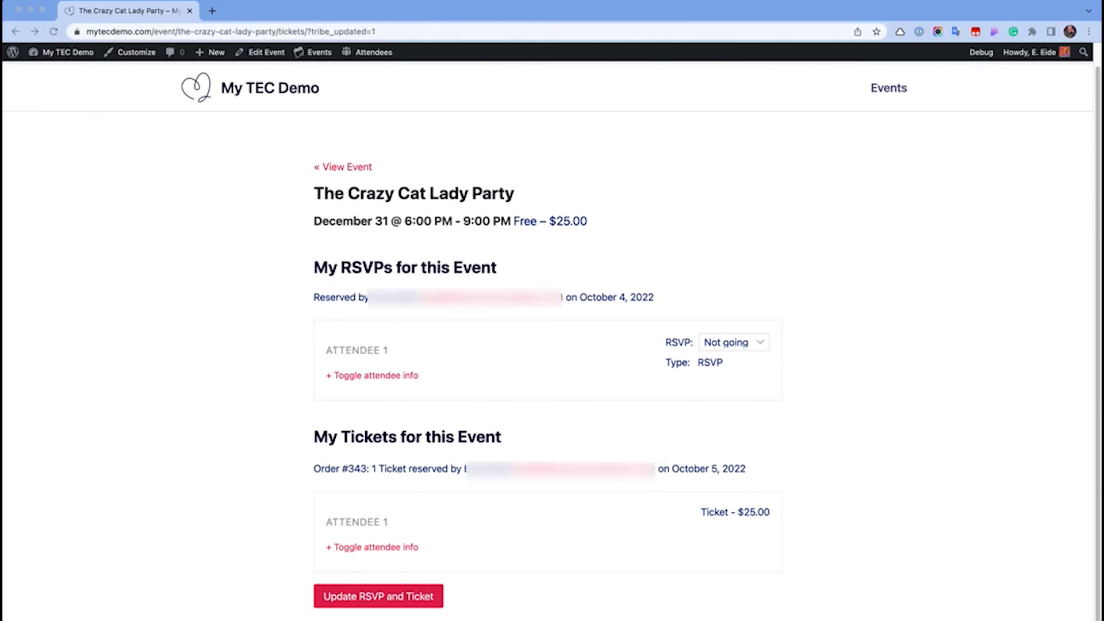